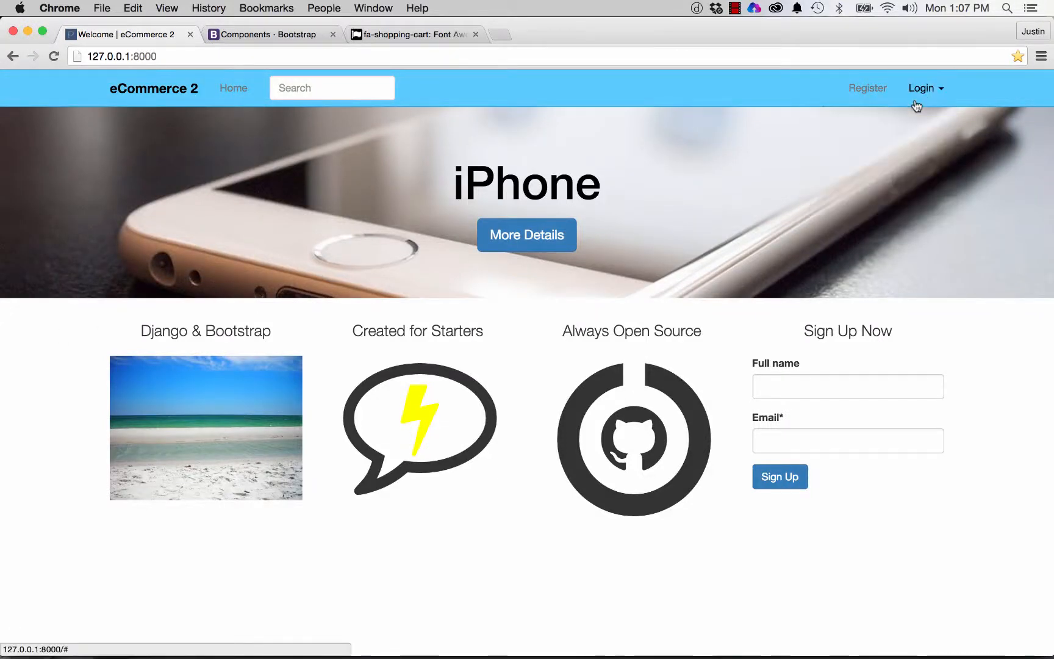
mouse_move(790, 101)
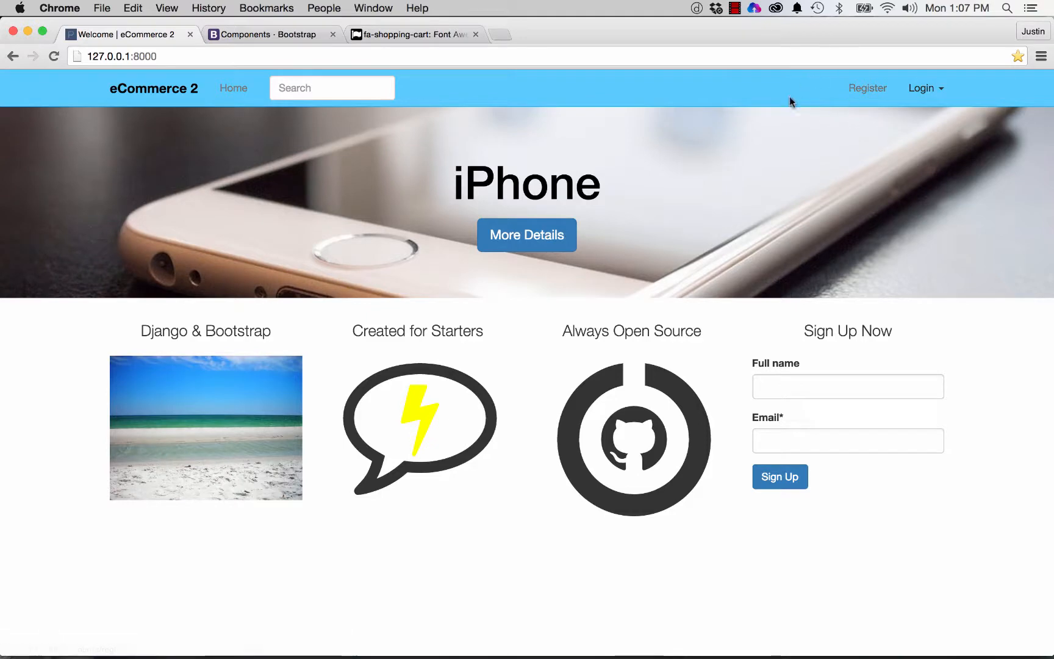
mouse_move(815, 84)
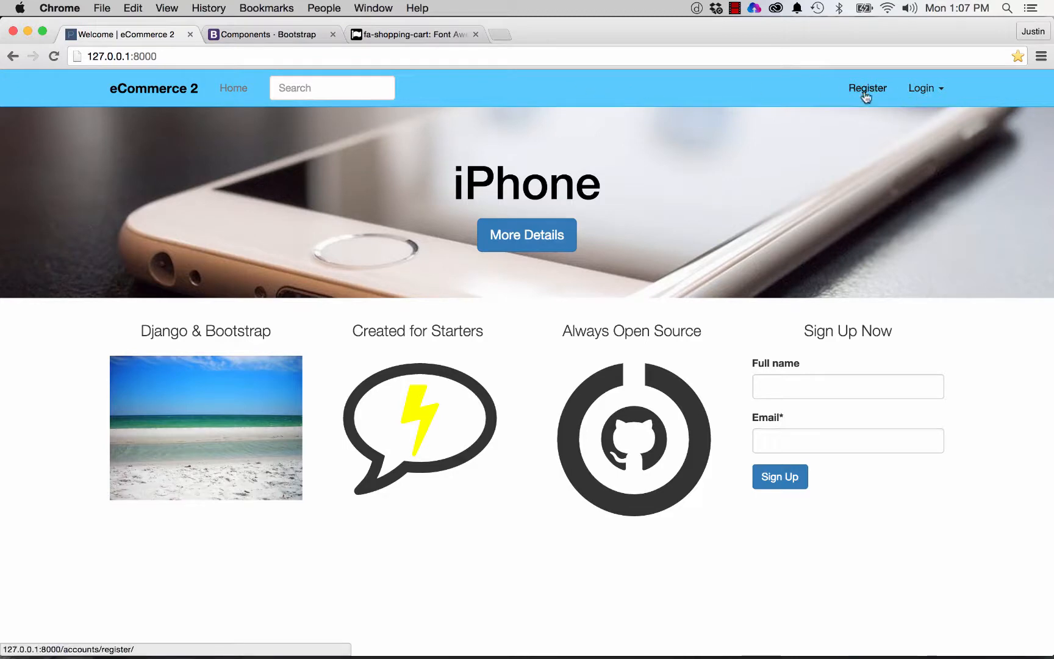
mouse_move(902, 86)
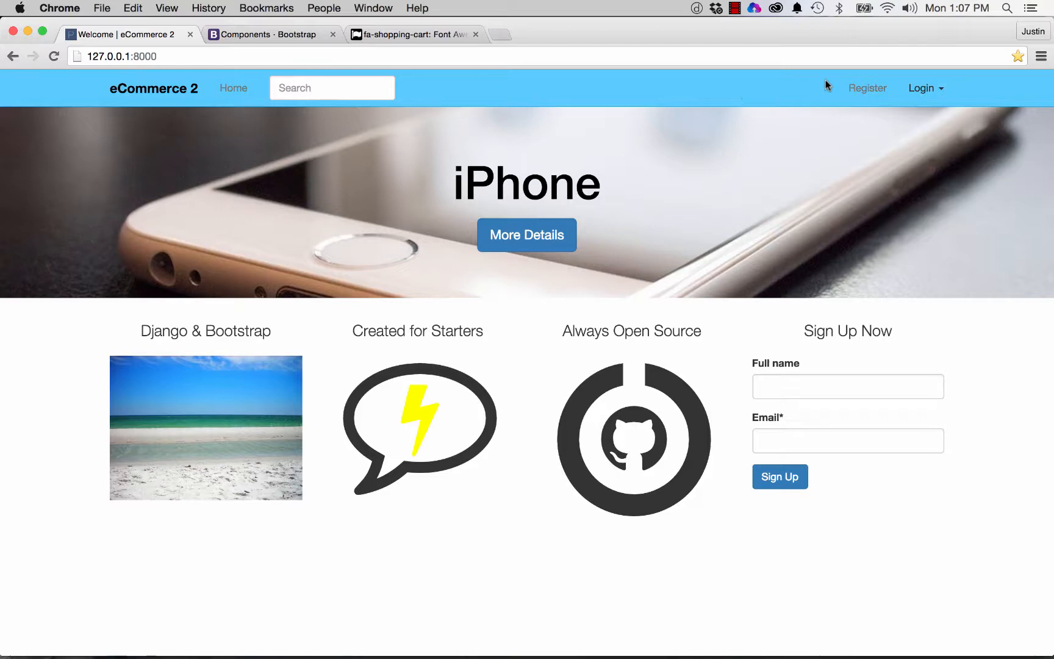
mouse_move(778, 91)
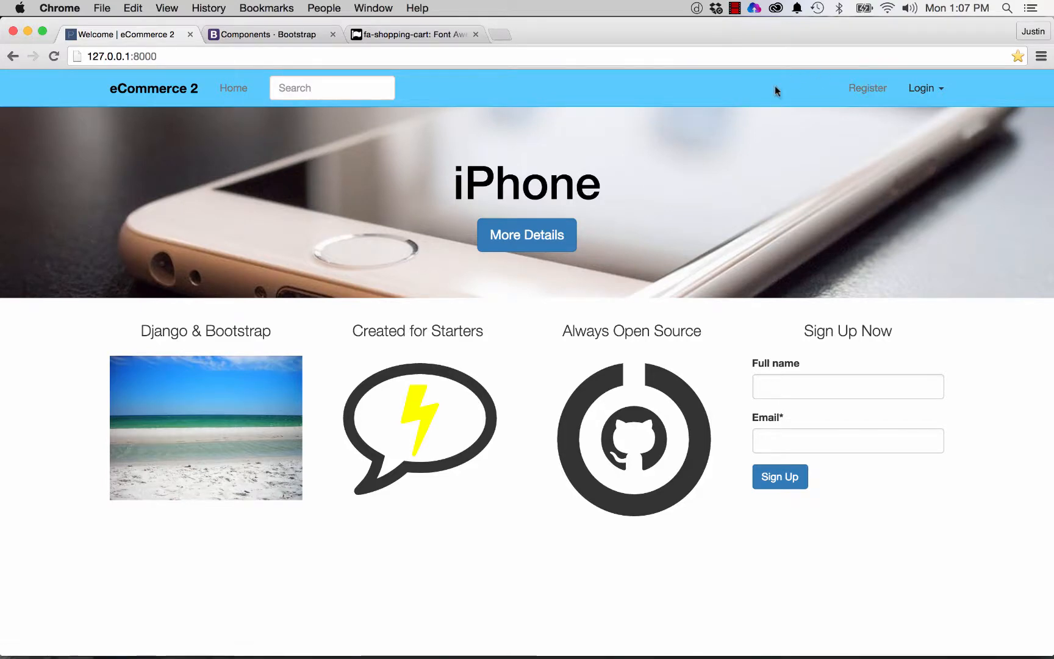
mouse_move(772, 96)
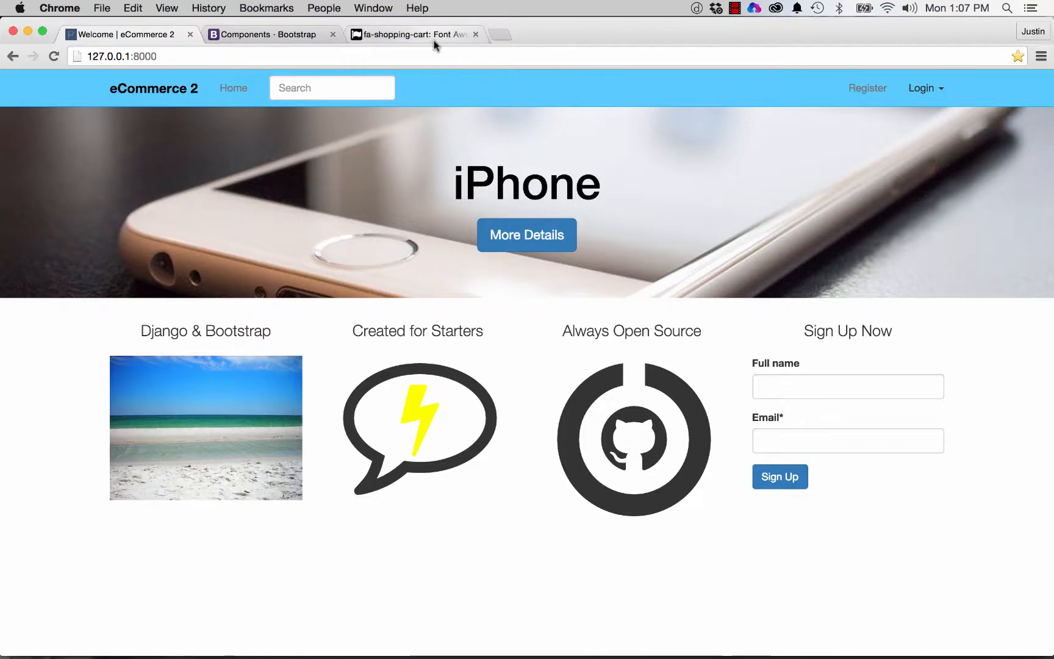
- Select the fa-shopping-cart icon's <i> HTML snippet on the Font Awesome page
click(413, 34)
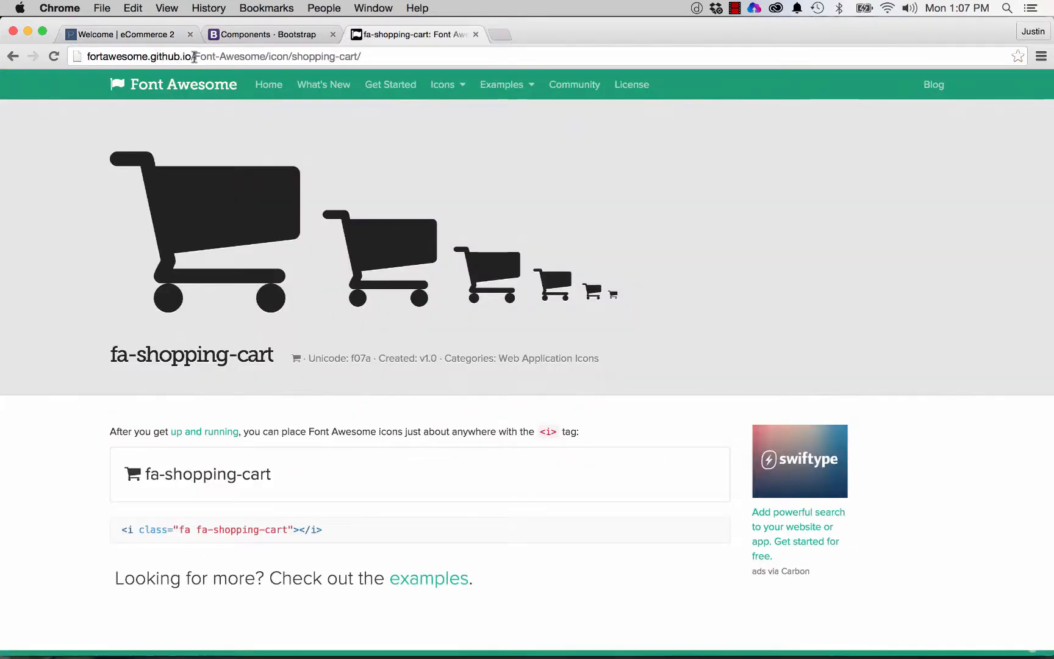
mouse_move(292, 330)
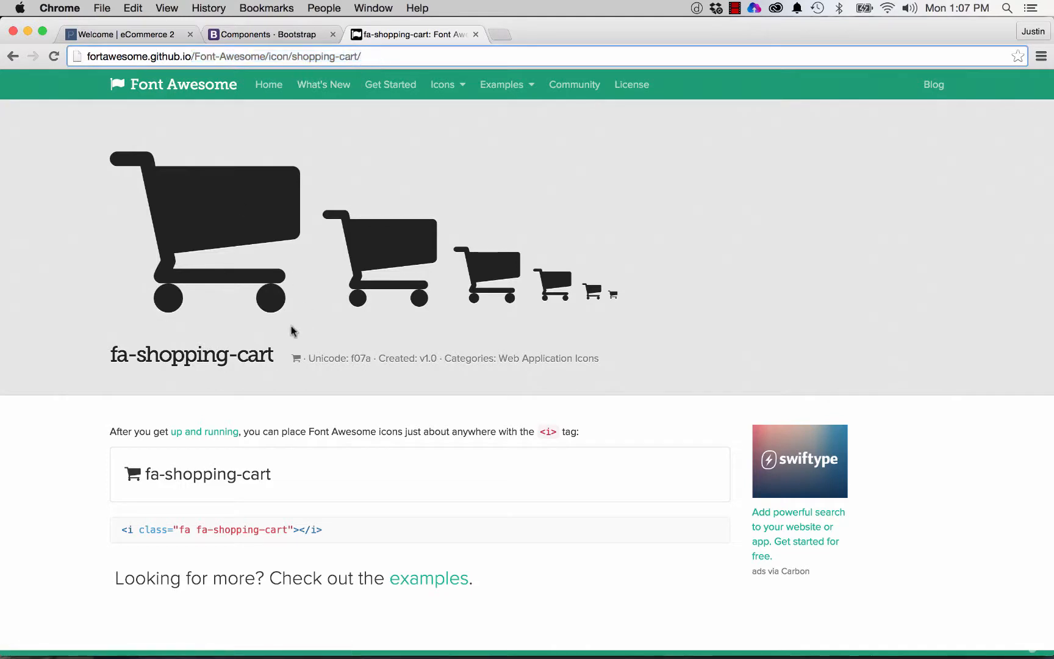
mouse_move(146, 424)
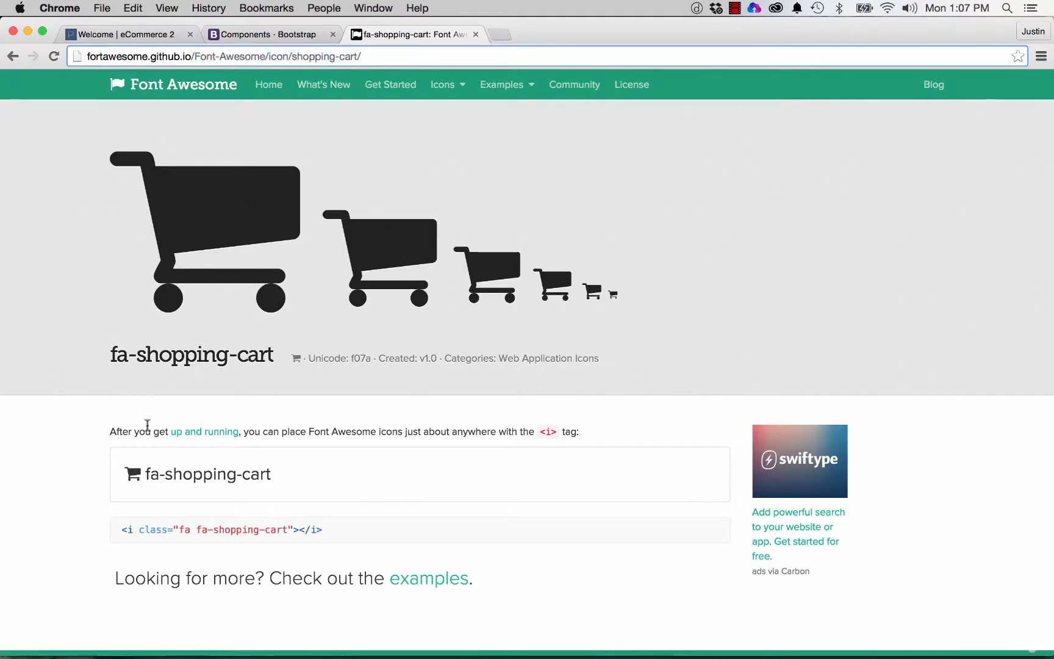
triple_click(220, 529)
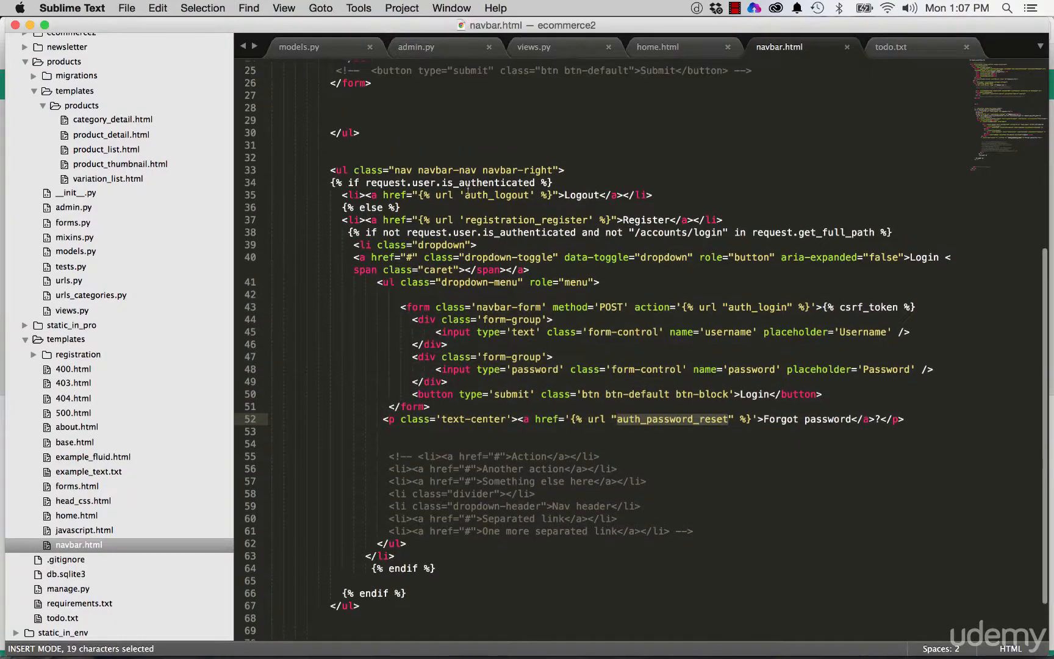
- Add a navbar list item linking the fa-shopping-cart icon, and begin a 'badge' span
scroll(up, 3)
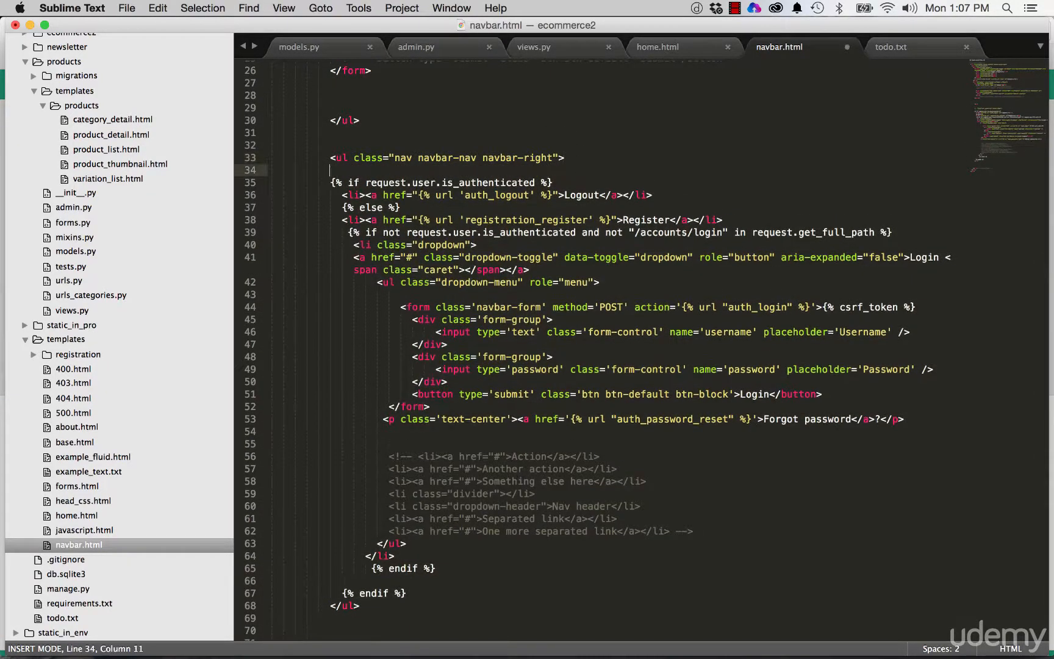
text(<li>)
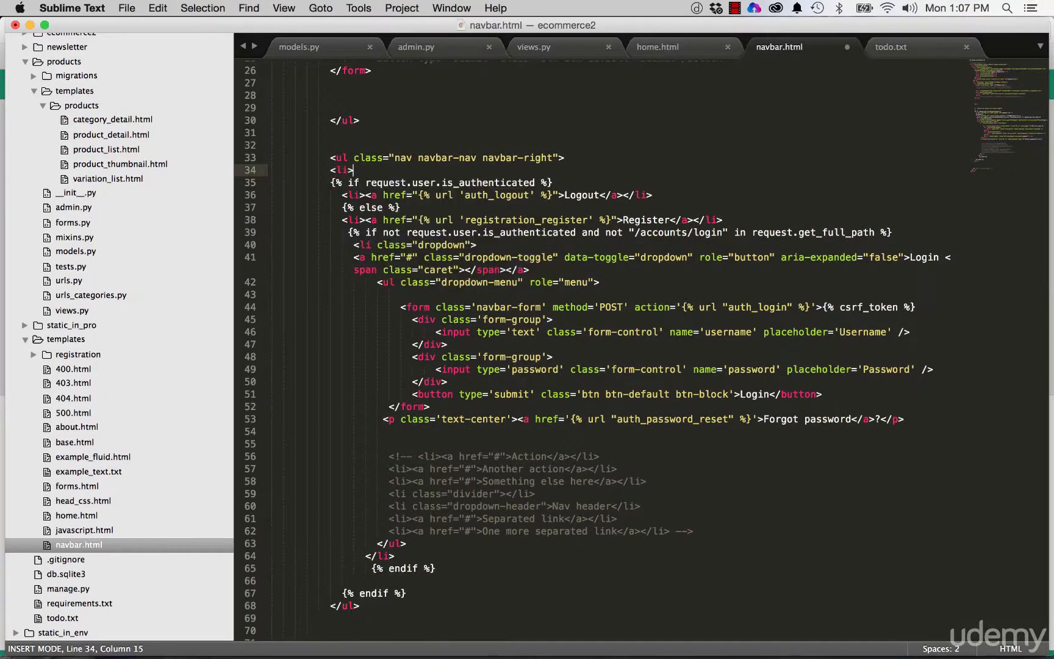
text(</li>)
text(<a href='#'><i class="fa fa-shopping-cart"></i></a>)
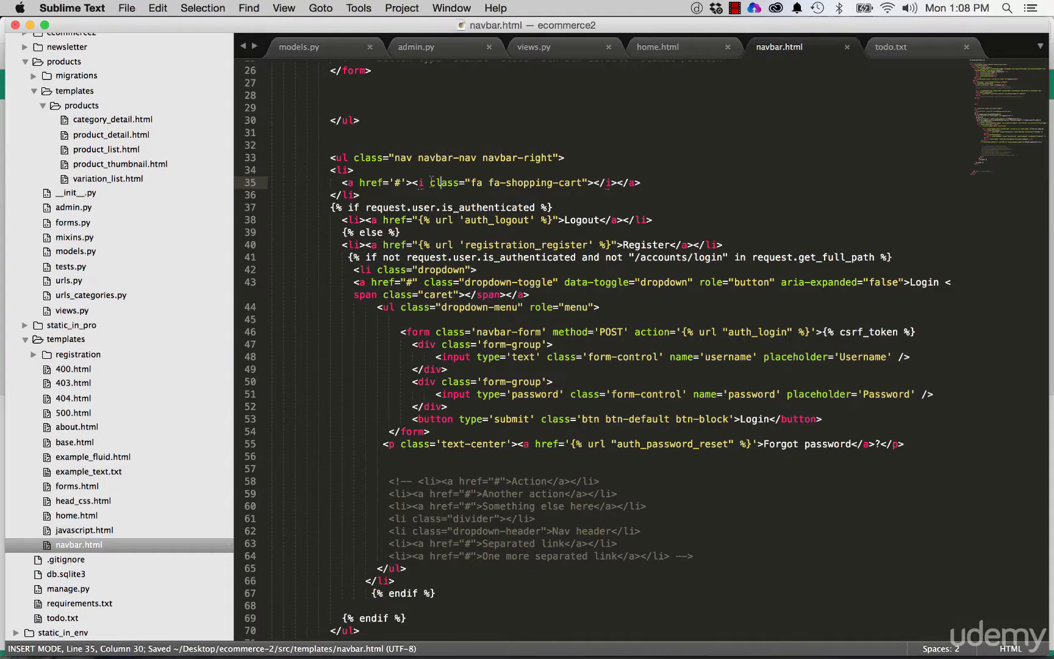
click(417, 182)
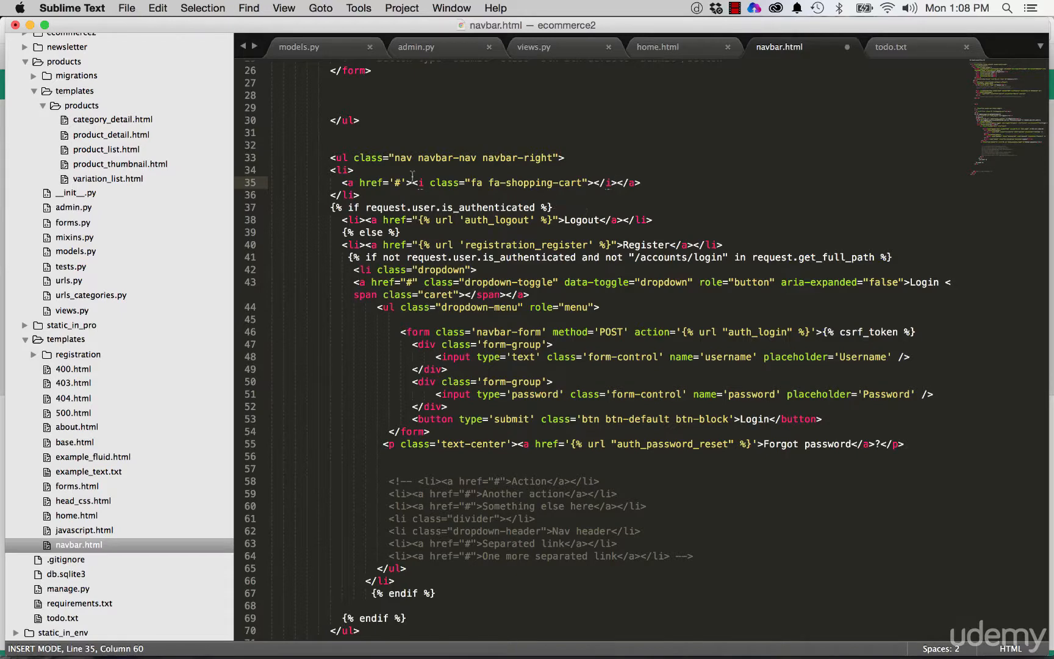
text(<span clas)
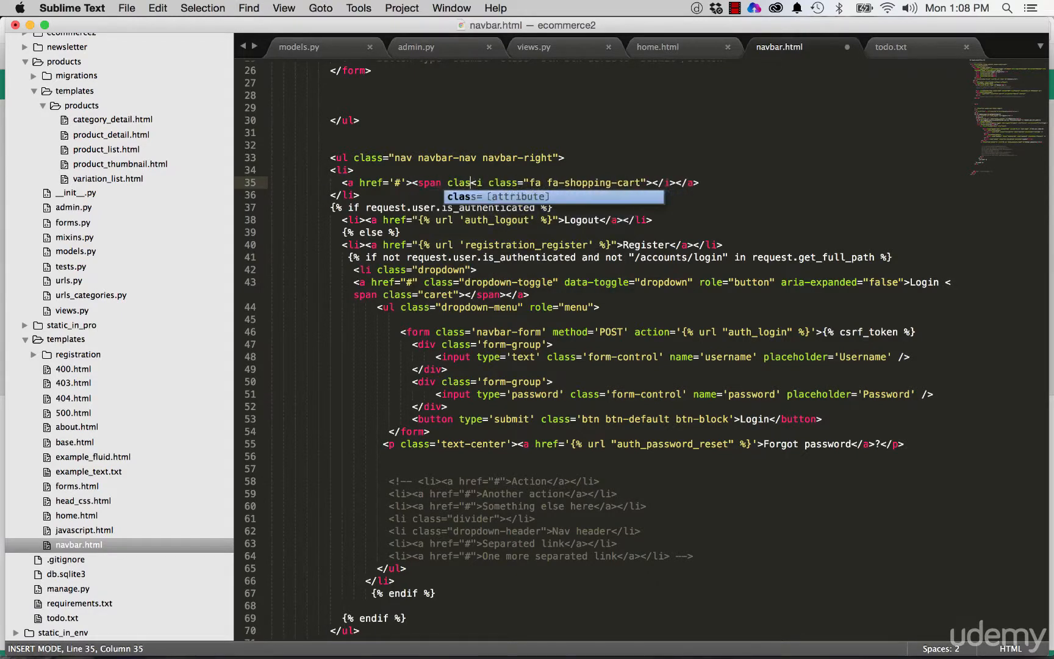
text(badge)
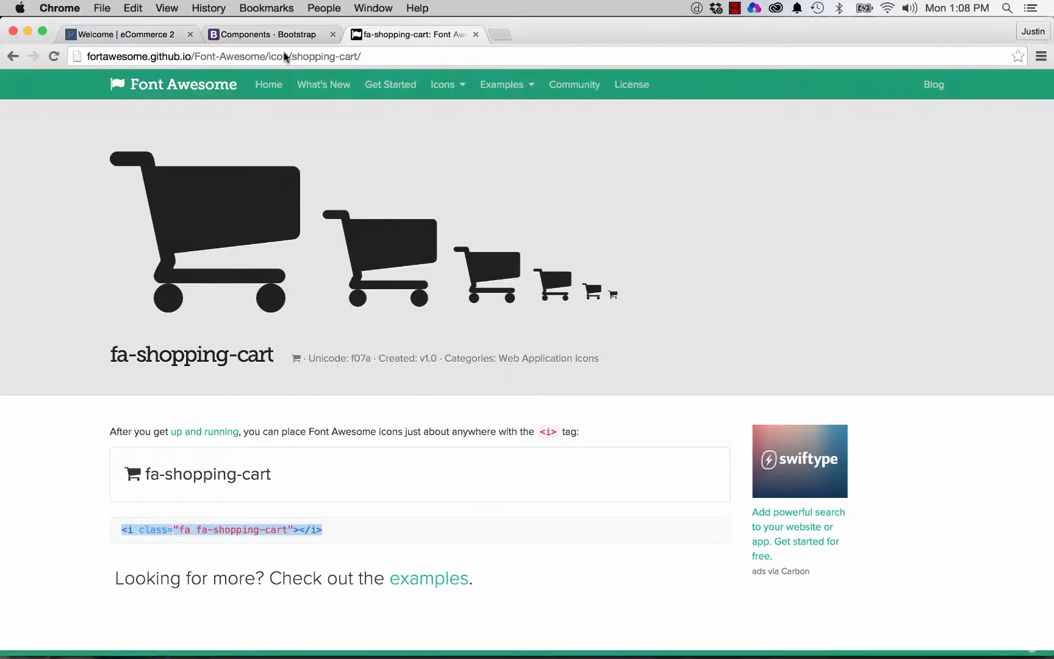
click(120, 34)
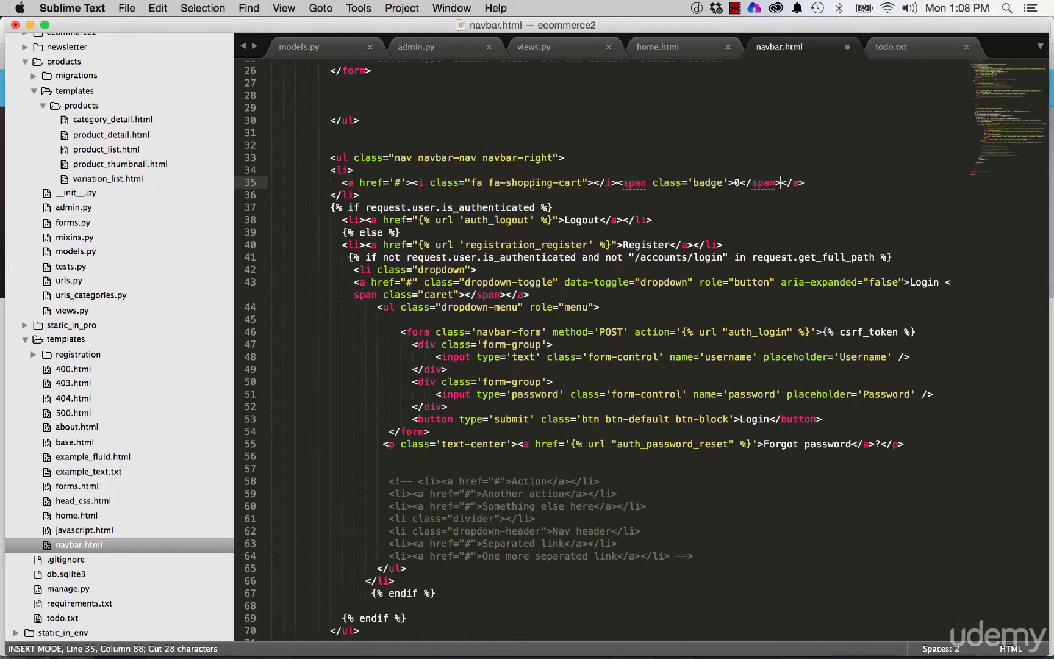
- Add the fa-2 class to the cart icon and finish the badge span reading 0
click(581, 182)
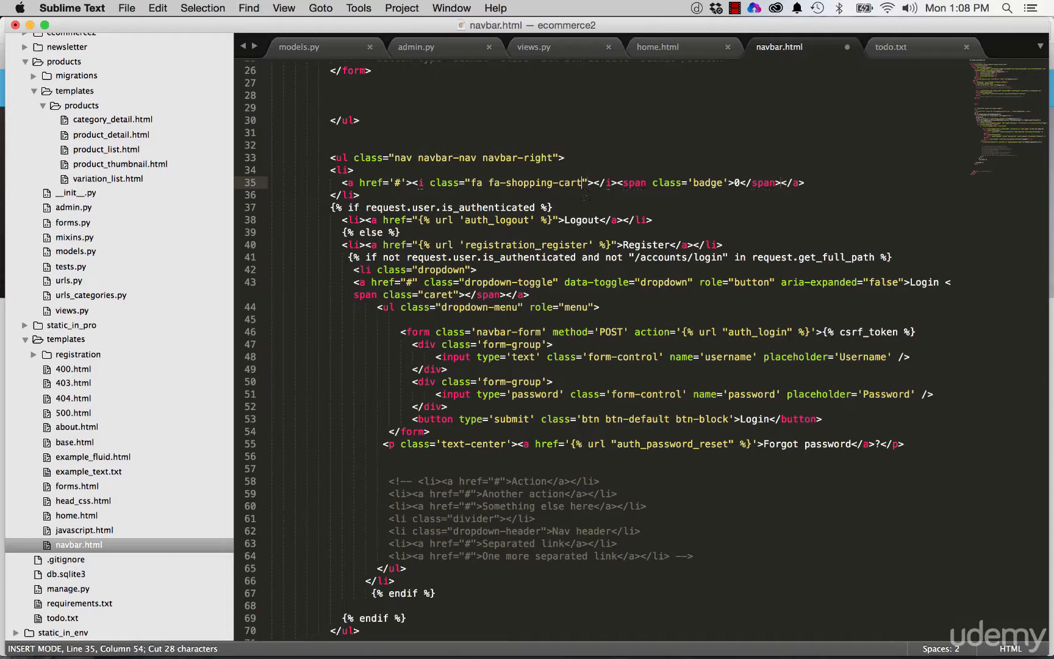
text(fa-2)
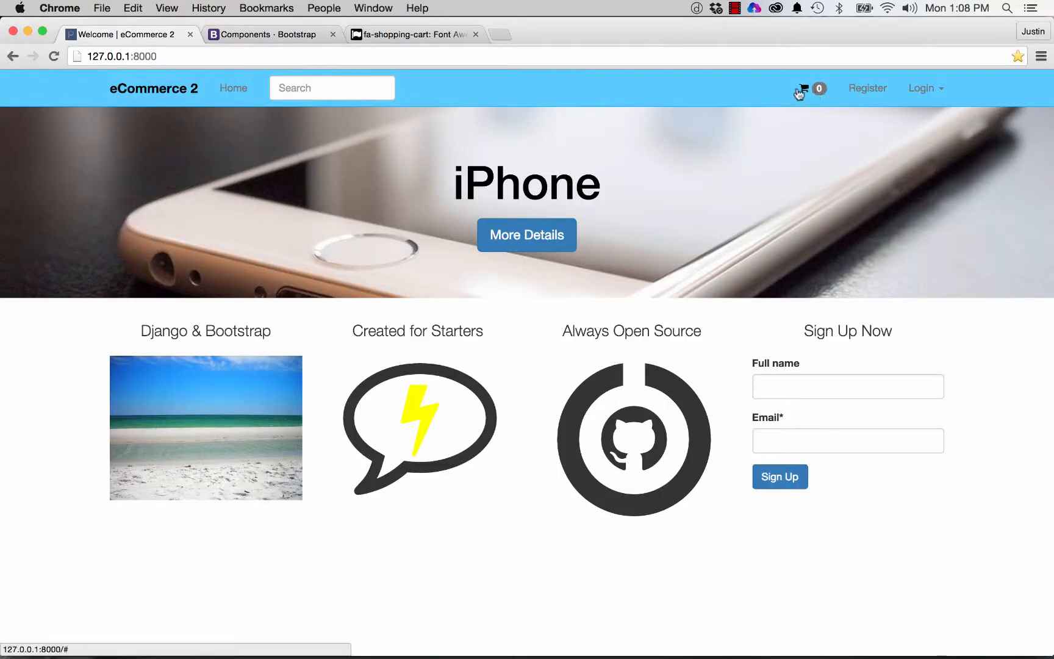
mouse_move(803, 91)
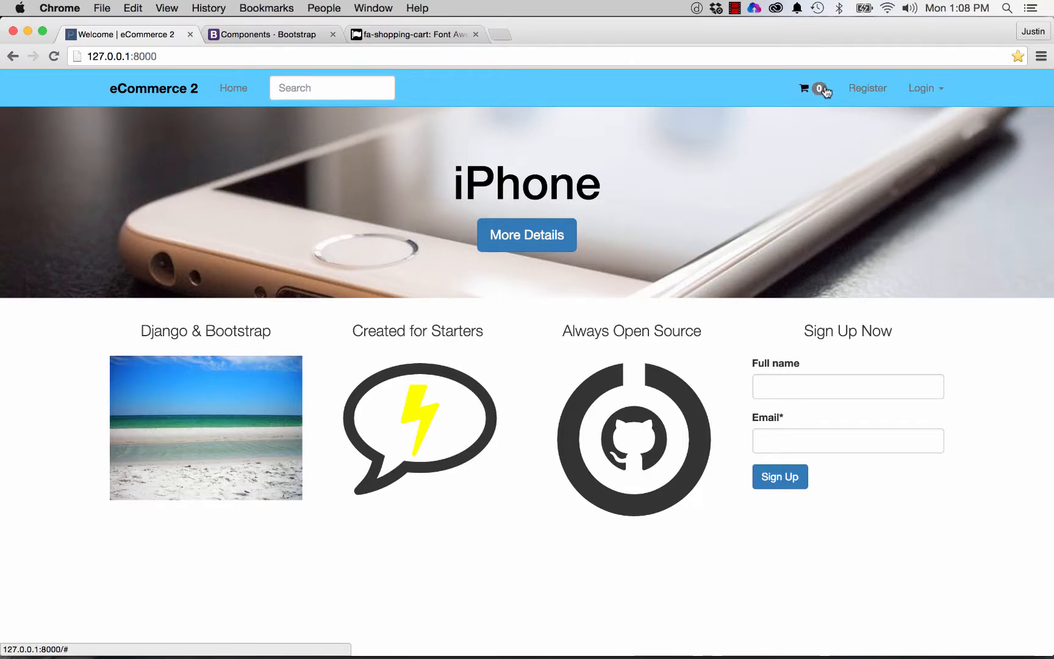
- Right-click the new cart icon in the eCommerce 2 navbar
right_click(814, 88)
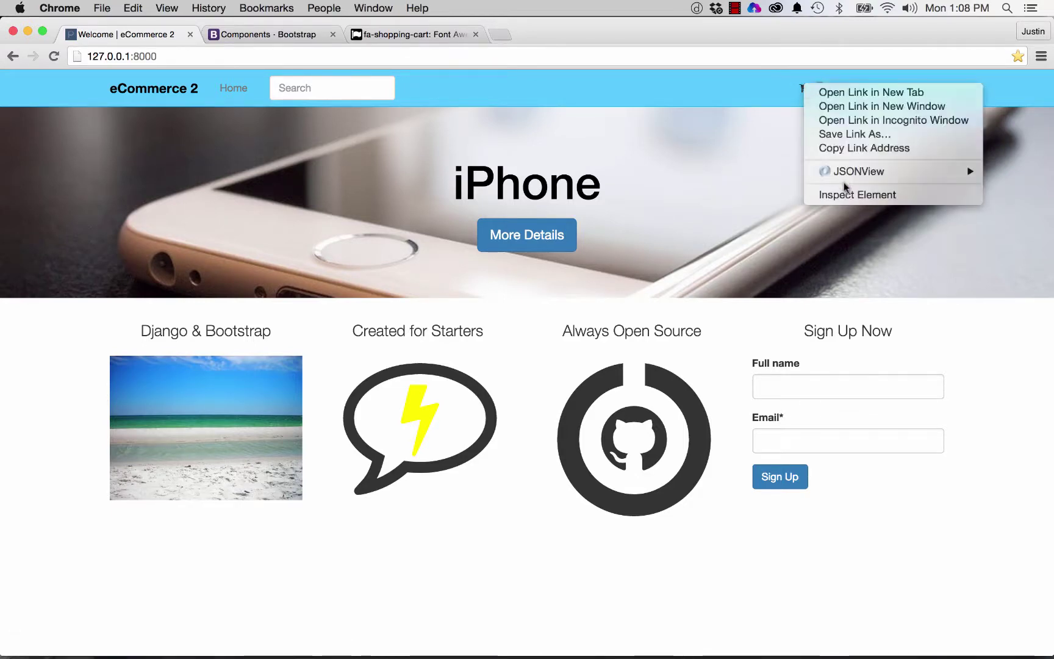
- Inspect the cart icon and preview font-size 18px and vertical-align middle in element.style
click(855, 194)
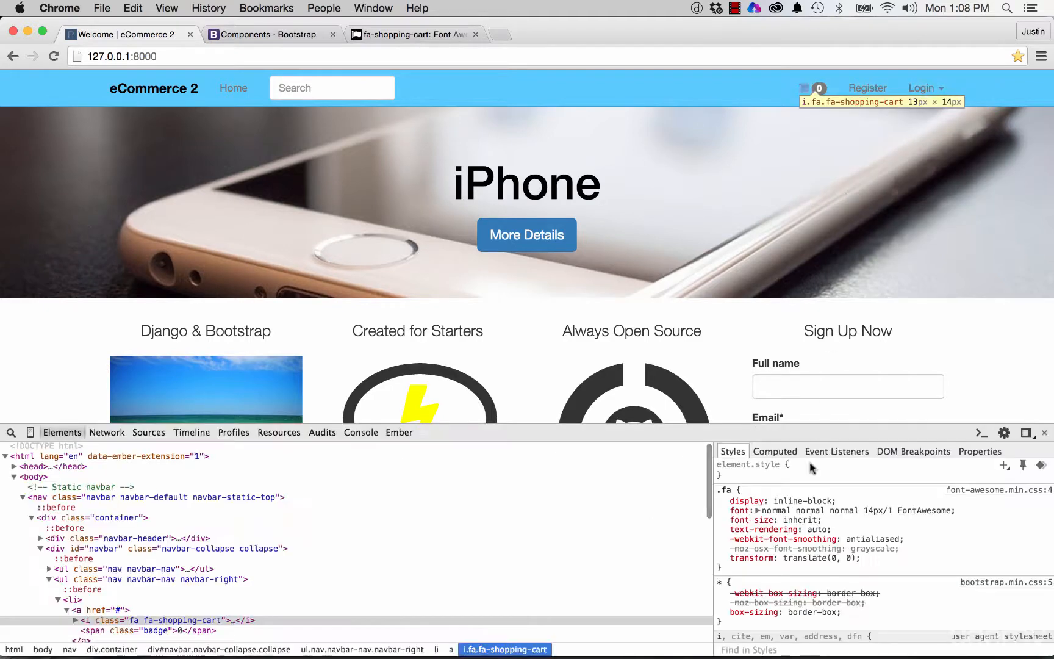
mouse_move(809, 463)
text(font-size: )
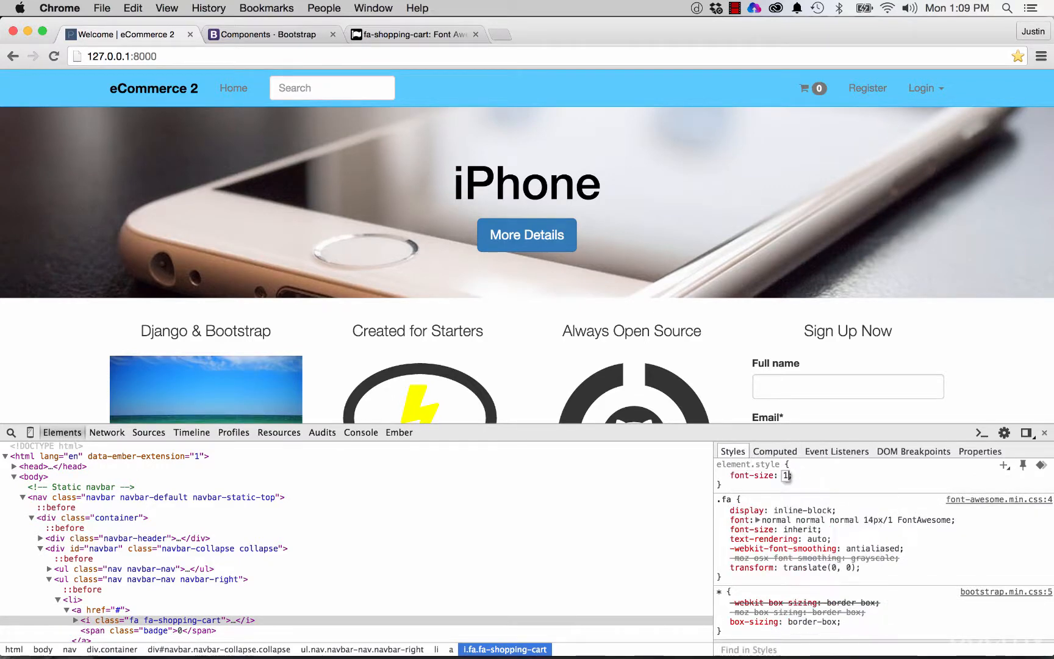
text(19px)
text(vertical-align: middle;)
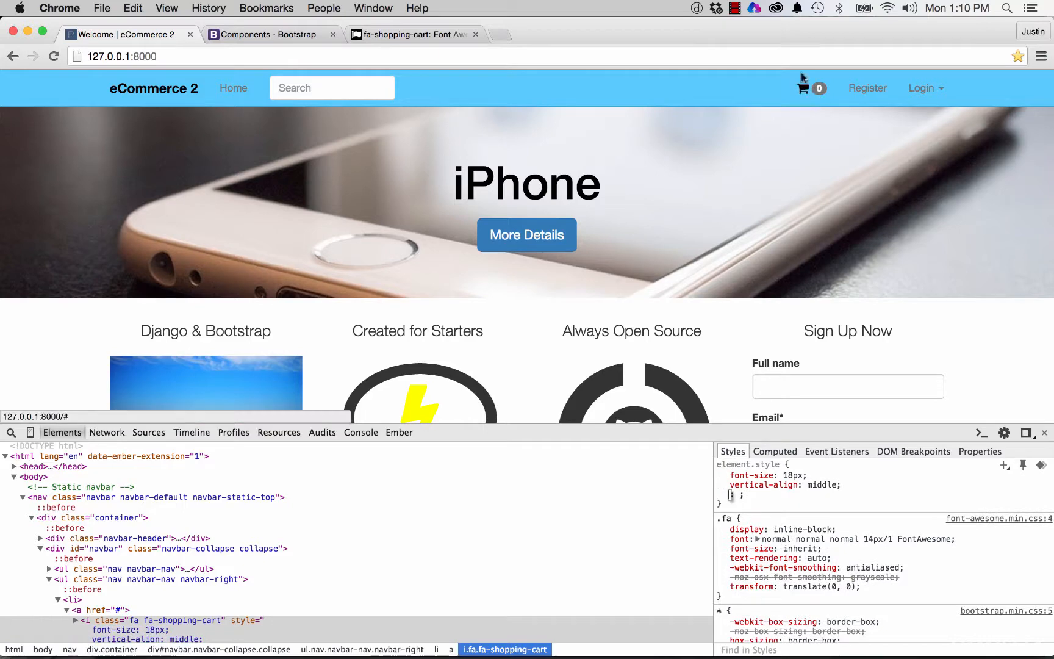
click(720, 475)
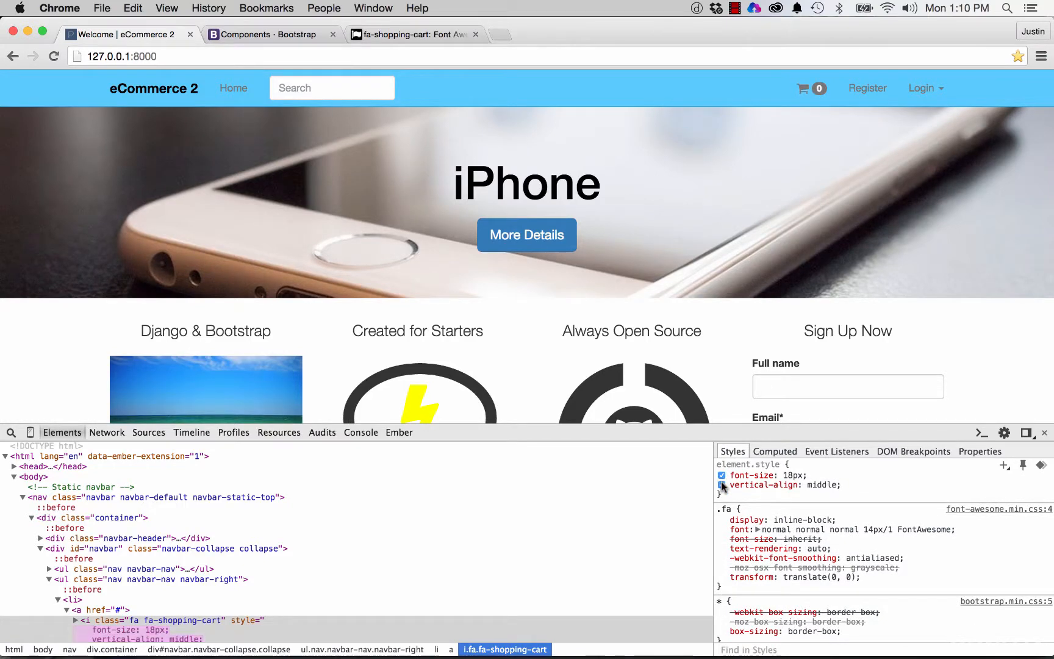
click(721, 475)
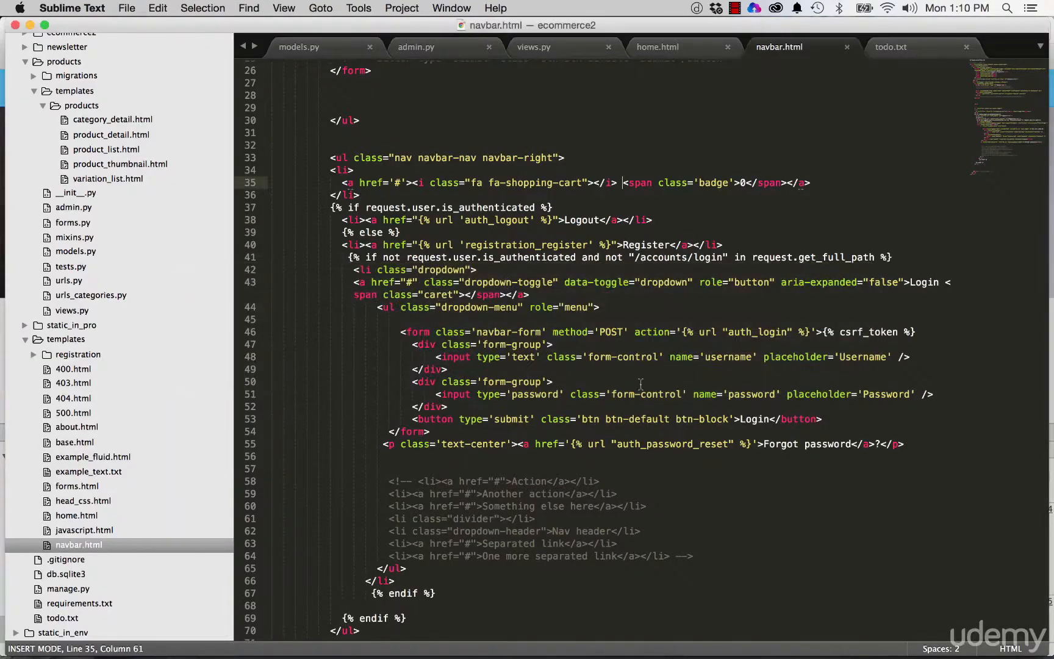
mouse_move(403, 385)
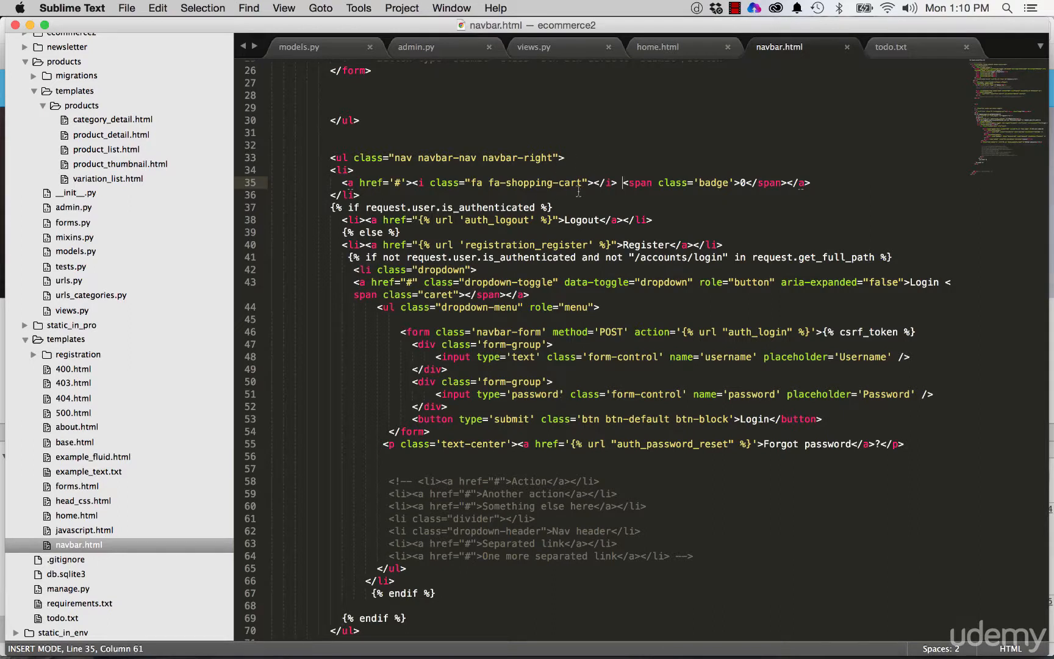
- Add the fa-navbar-cart class to the cart icon, save, and expand static_in_pro
text(fa-navbar)
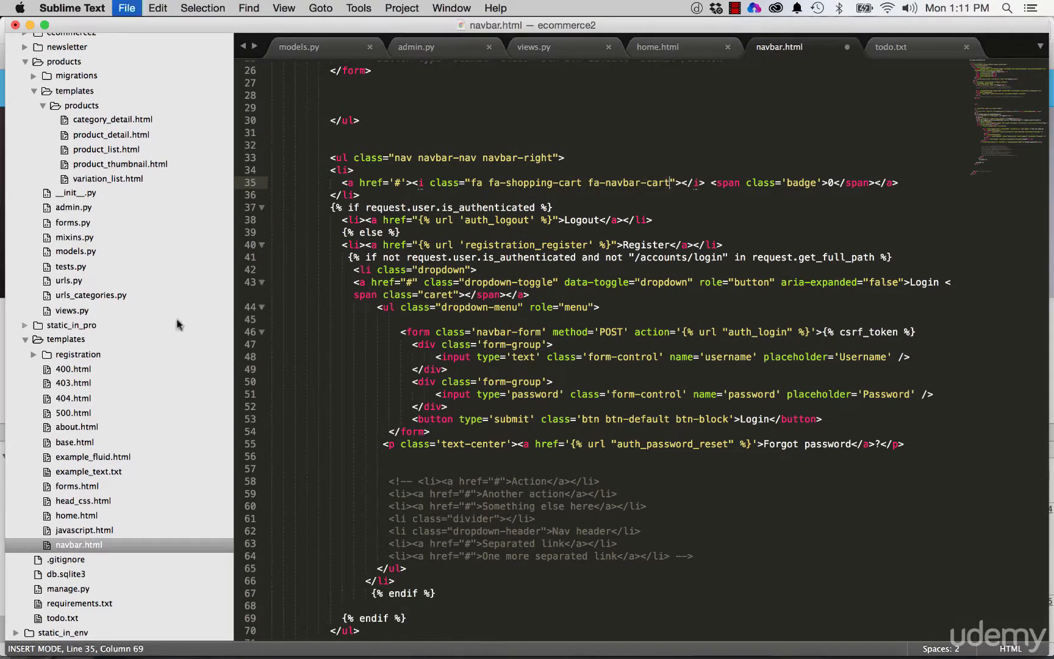
click(71, 324)
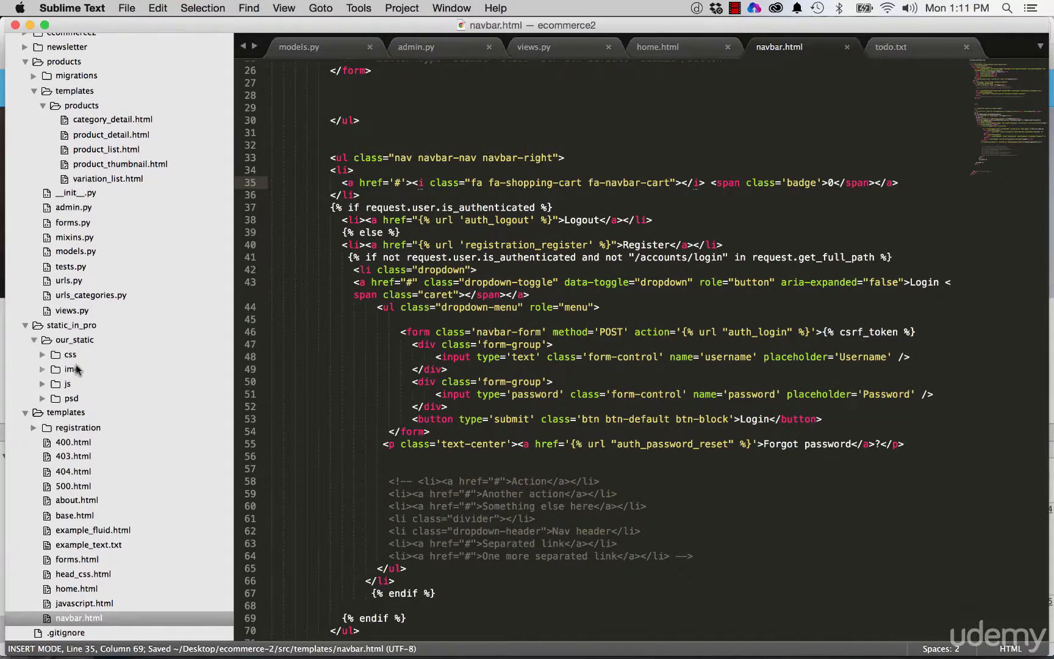
- Define .fa-navbar-cart in custom.css with font-size 18px and vertical-align middle, and save
click(94, 383)
text(.fa-)
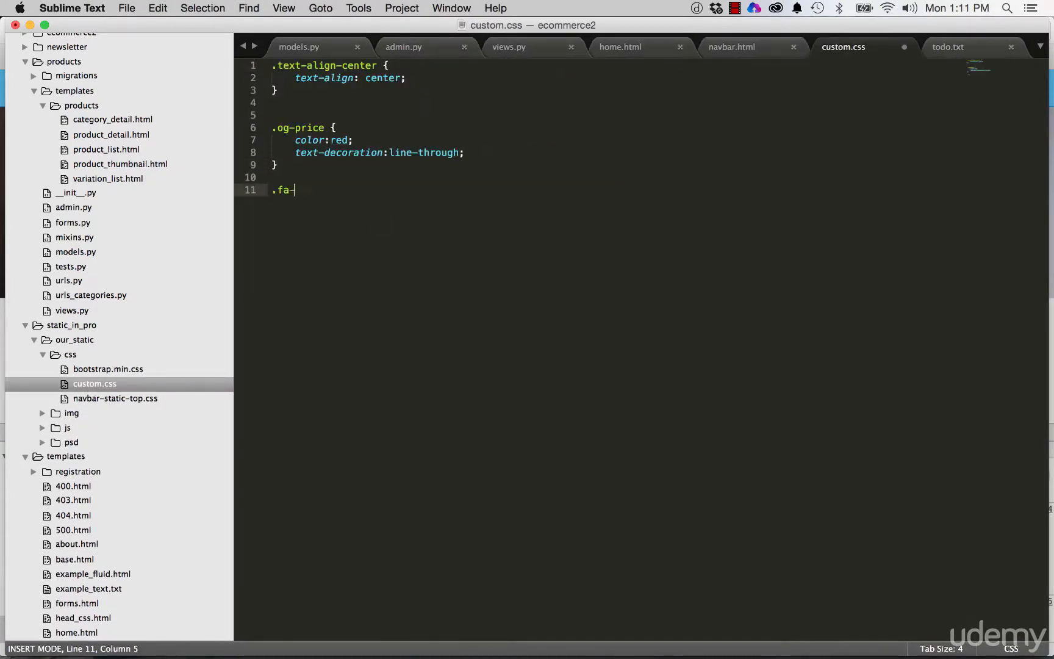
text(navbar-cart {)
text(vertical-align: middle;)
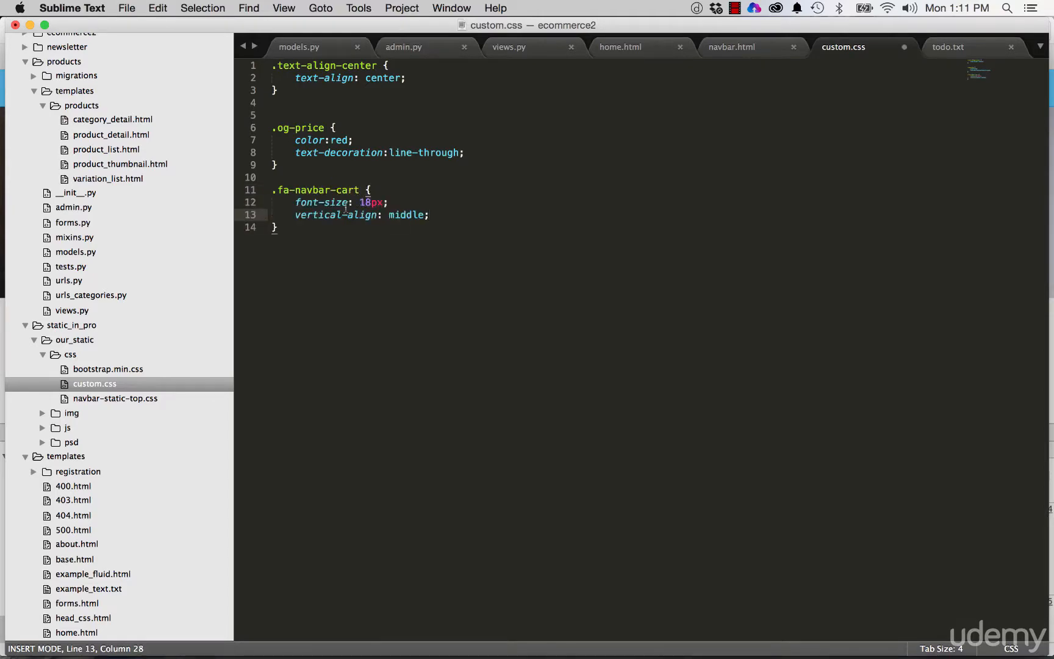
click(731, 47)
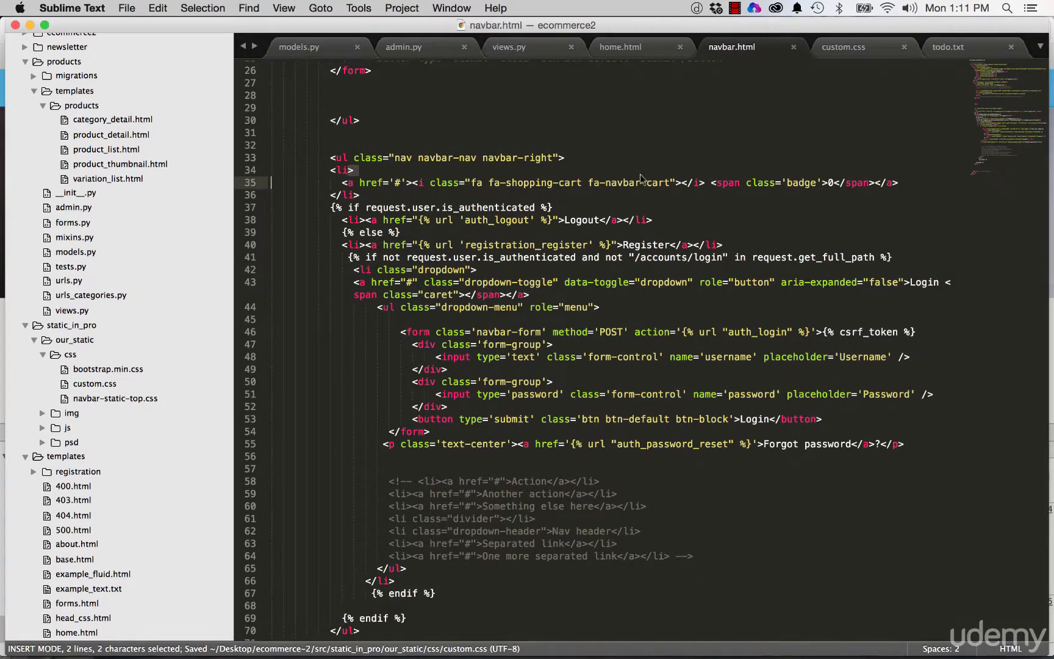
click(842, 47)
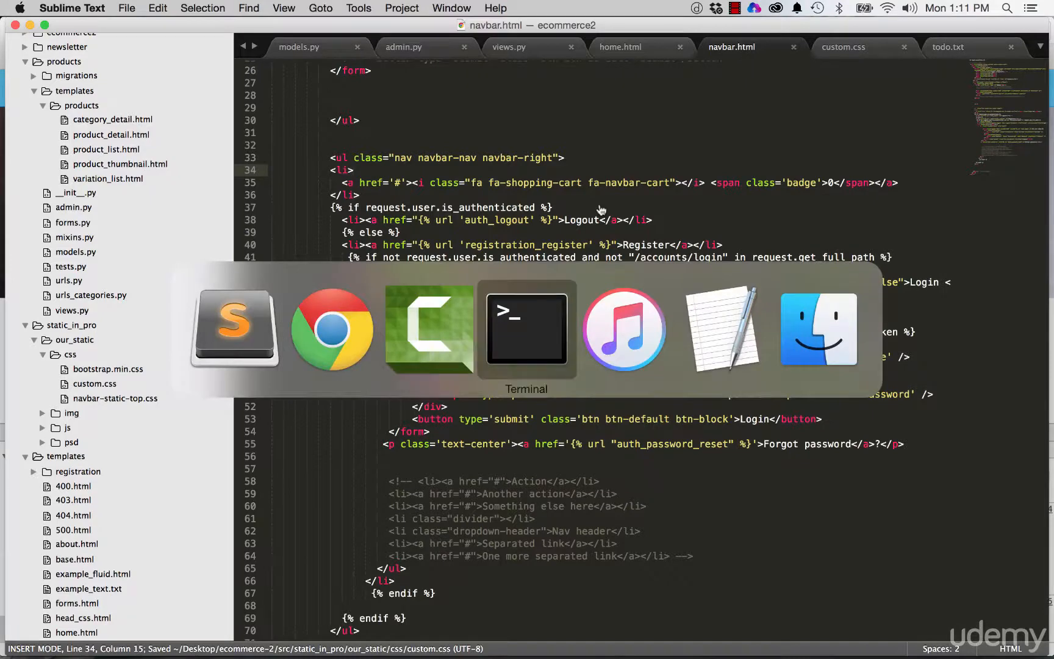
- Stop the dev server and run collectstatic, confirming the overwrite with yes
click(527, 328)
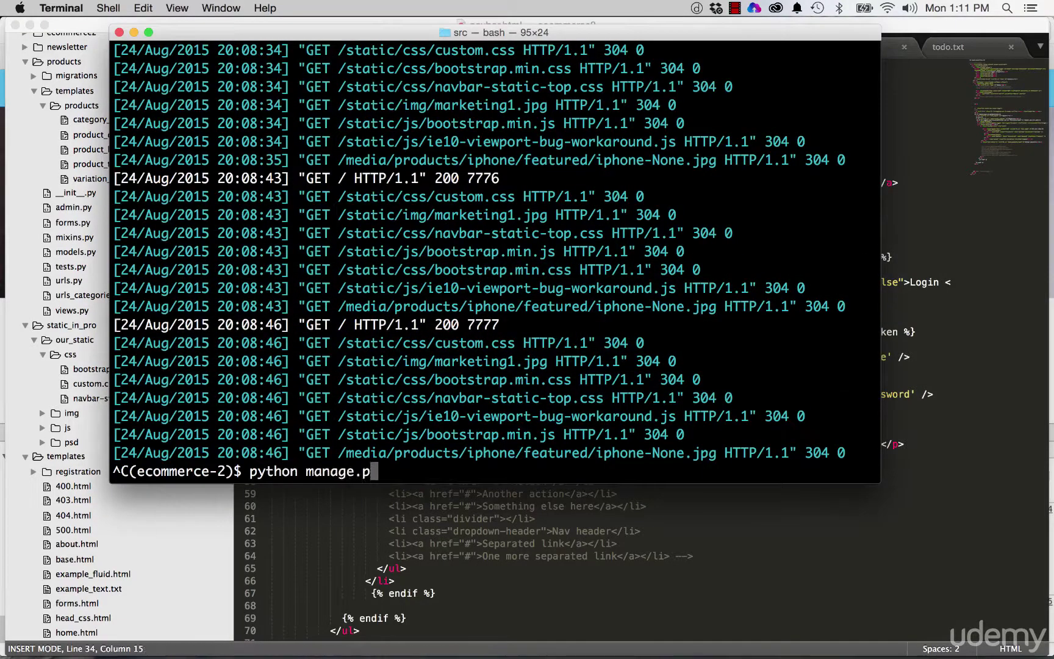
text(collectstatic)
text(yes)
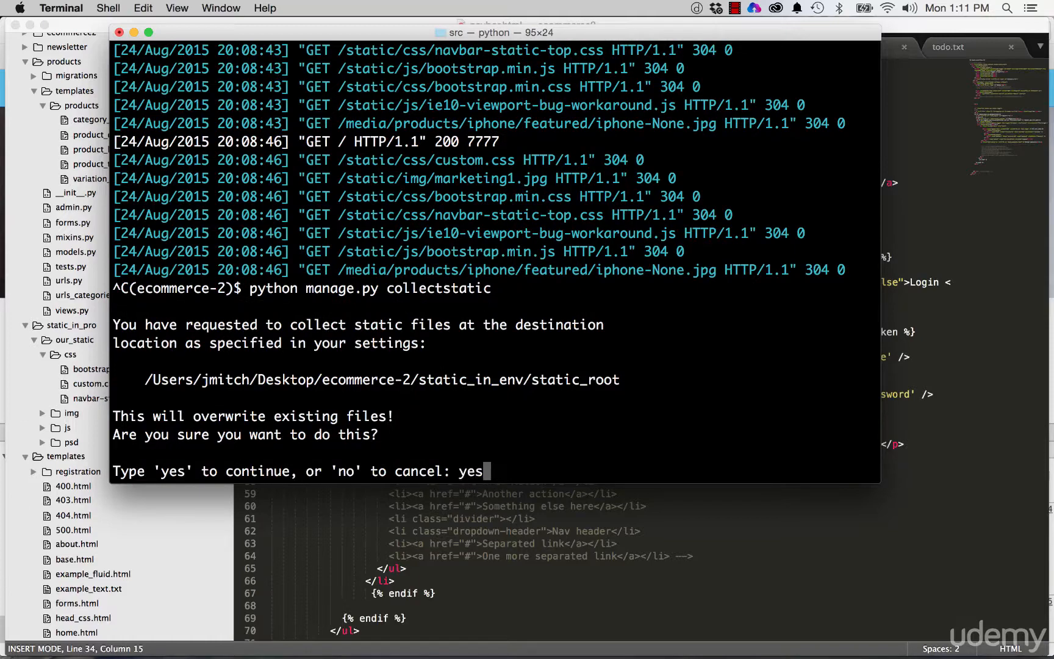
key(Return)
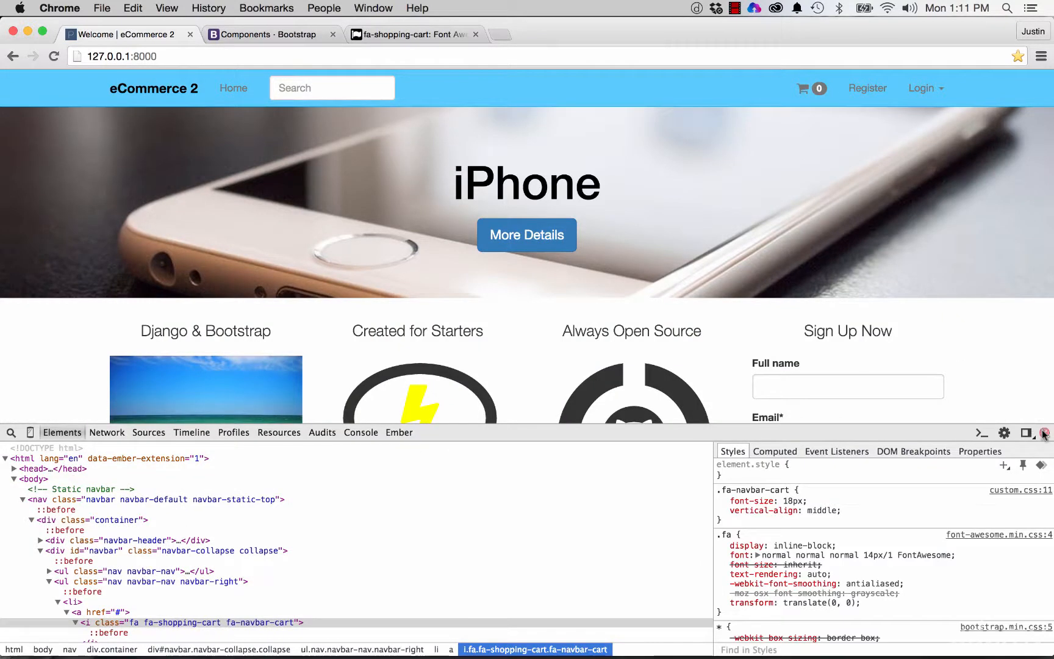
- Close DevTools and follow the restyled cart icon link with its 0 badge
click(1045, 432)
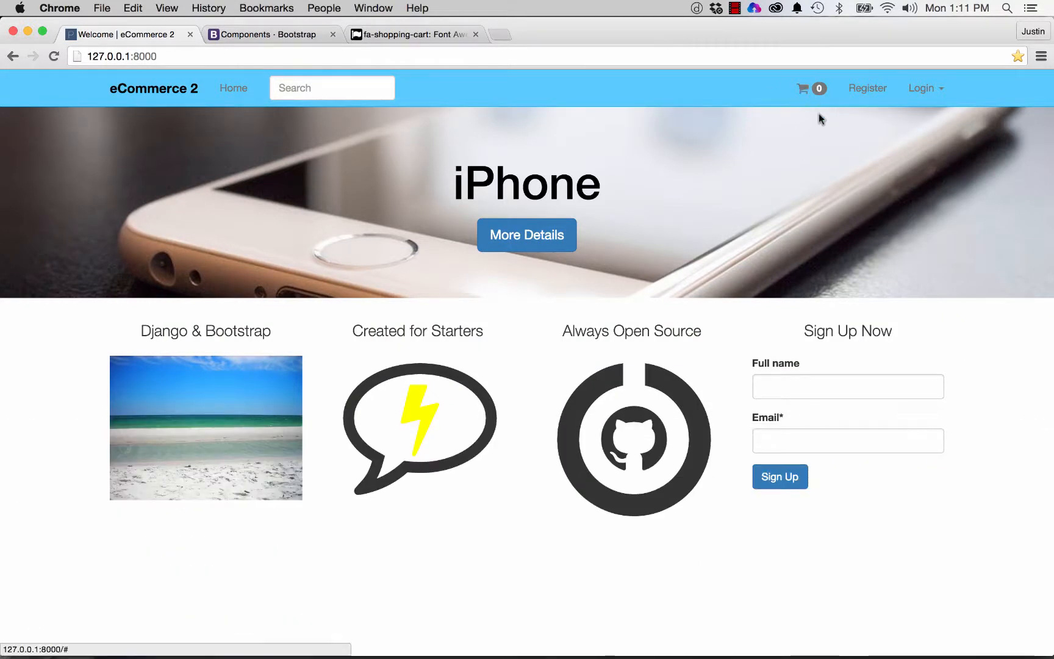
mouse_move(798, 196)
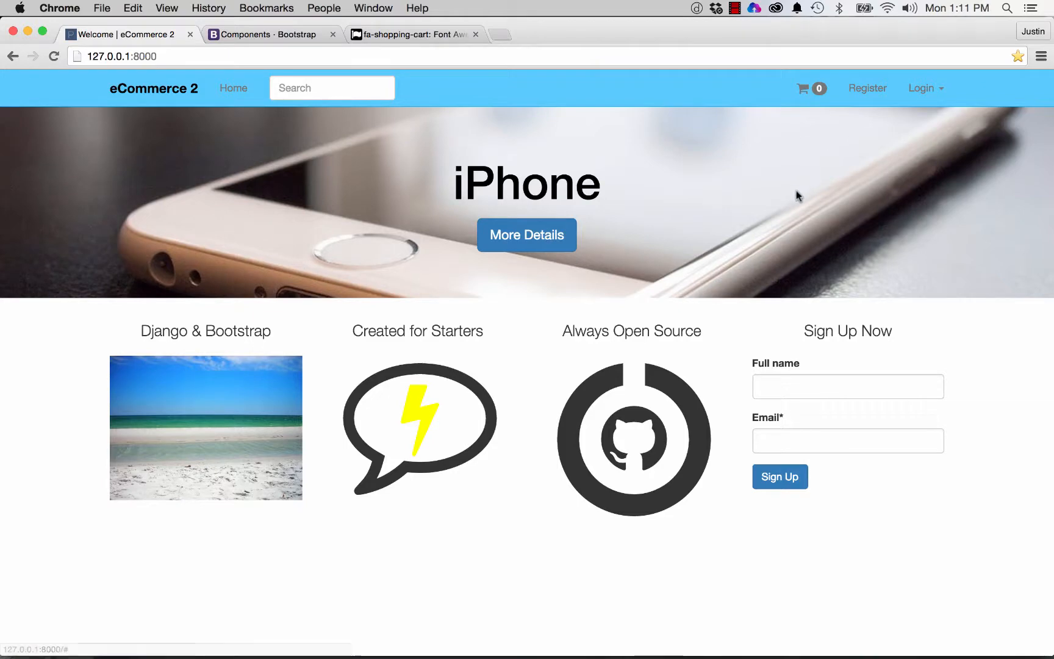
mouse_move(802, 88)
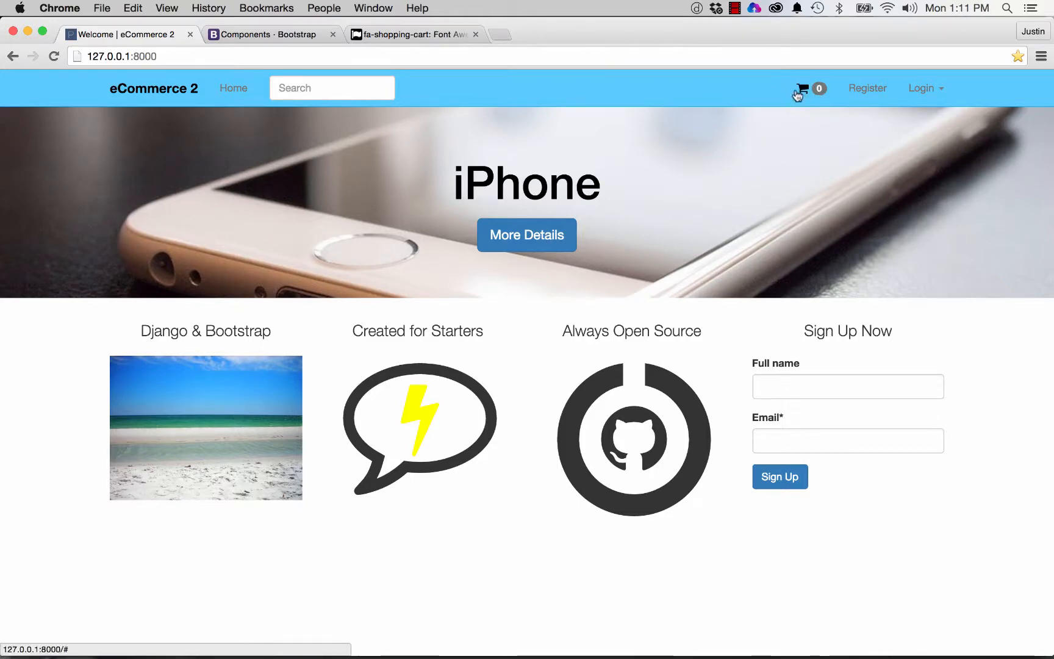
mouse_move(753, 137)
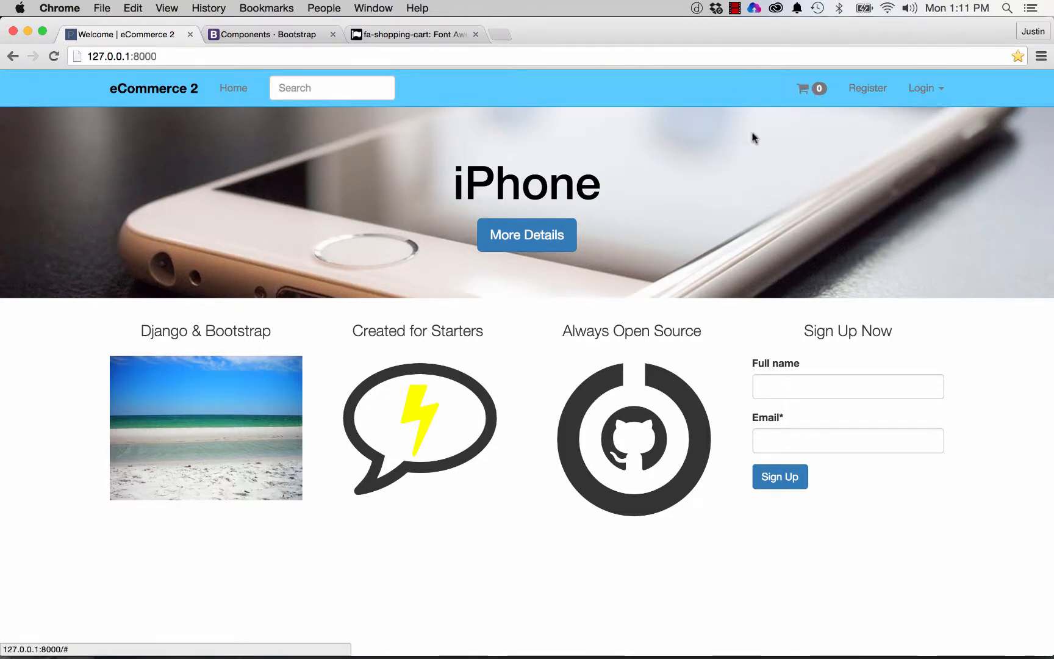
mouse_move(792, 172)
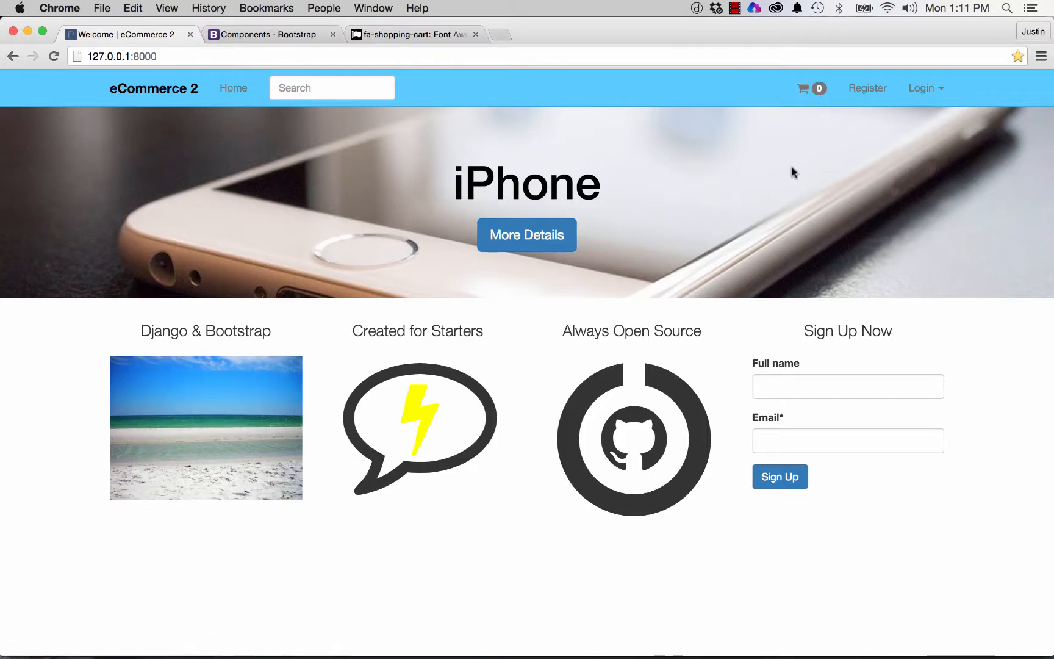
mouse_move(944, 92)
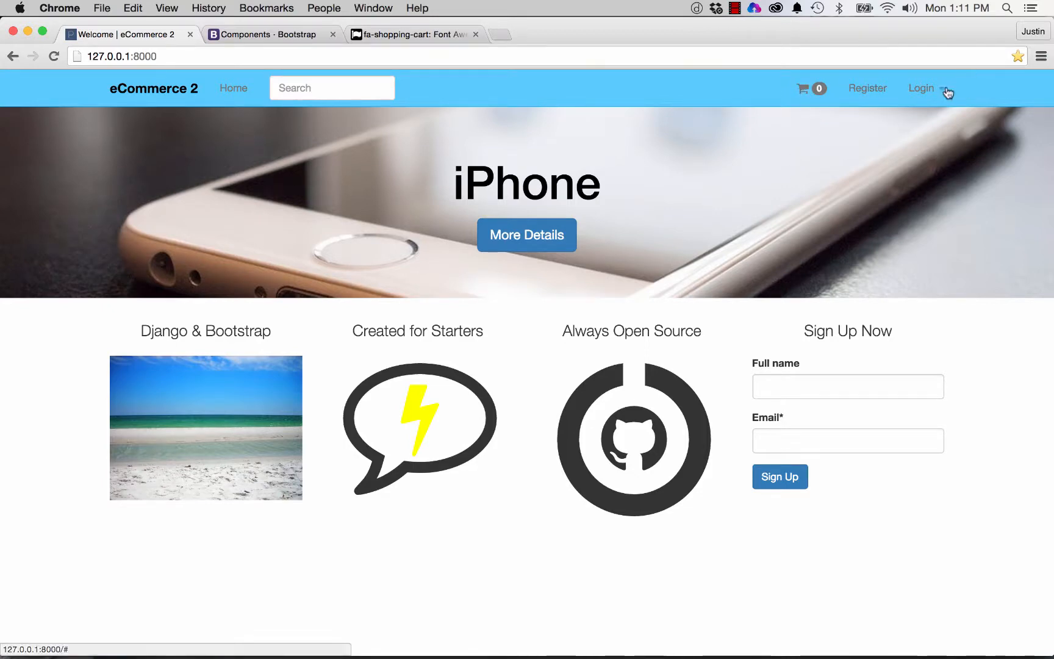
mouse_move(799, 101)
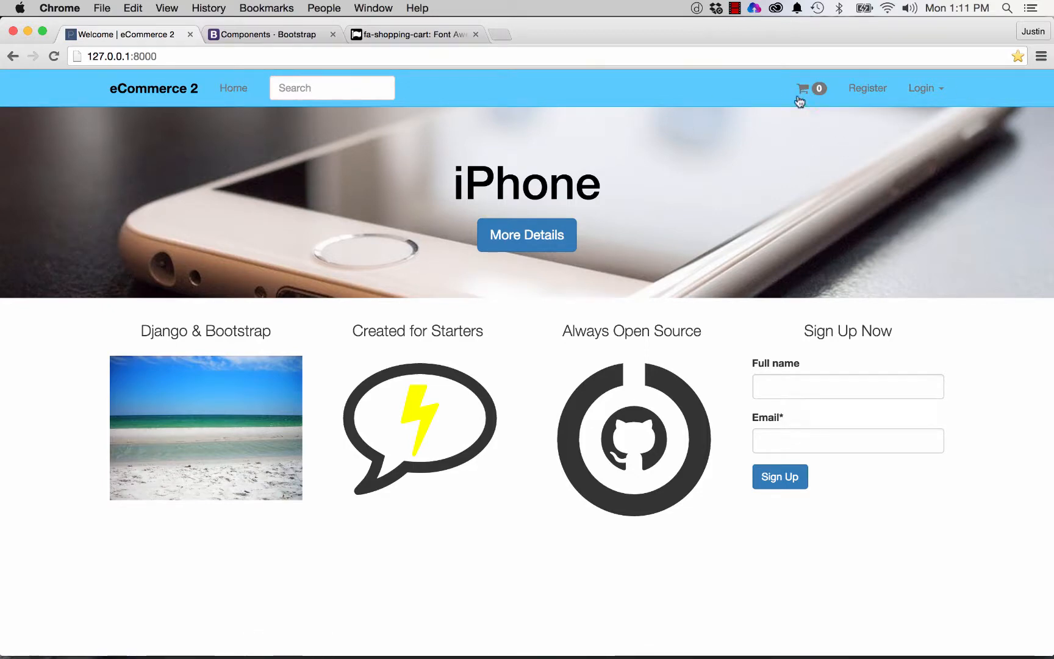
mouse_move(653, 172)
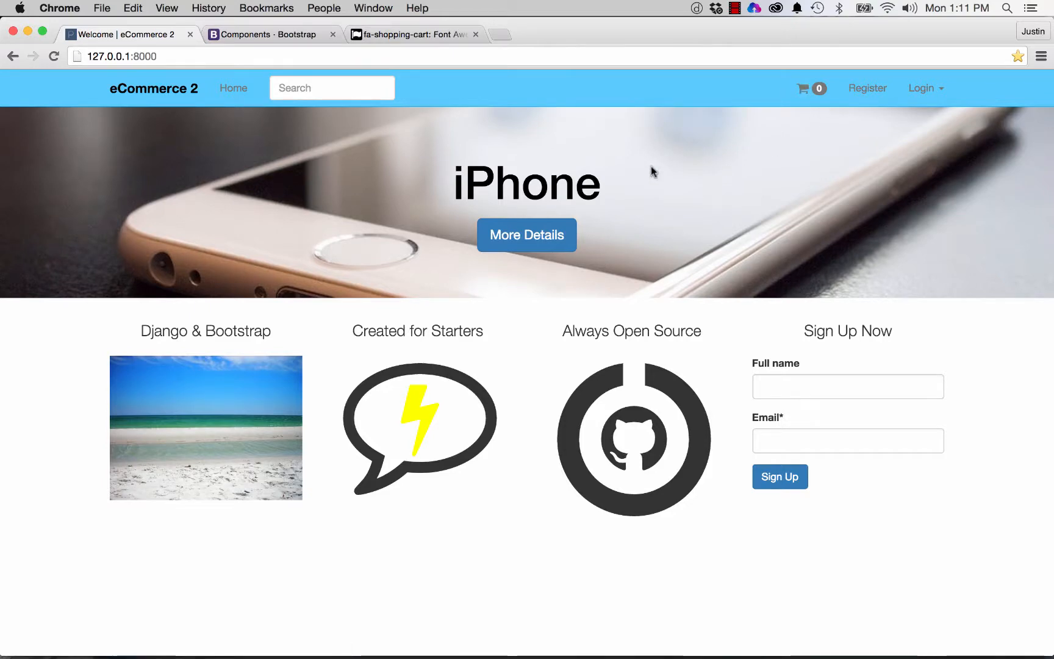
mouse_move(822, 104)
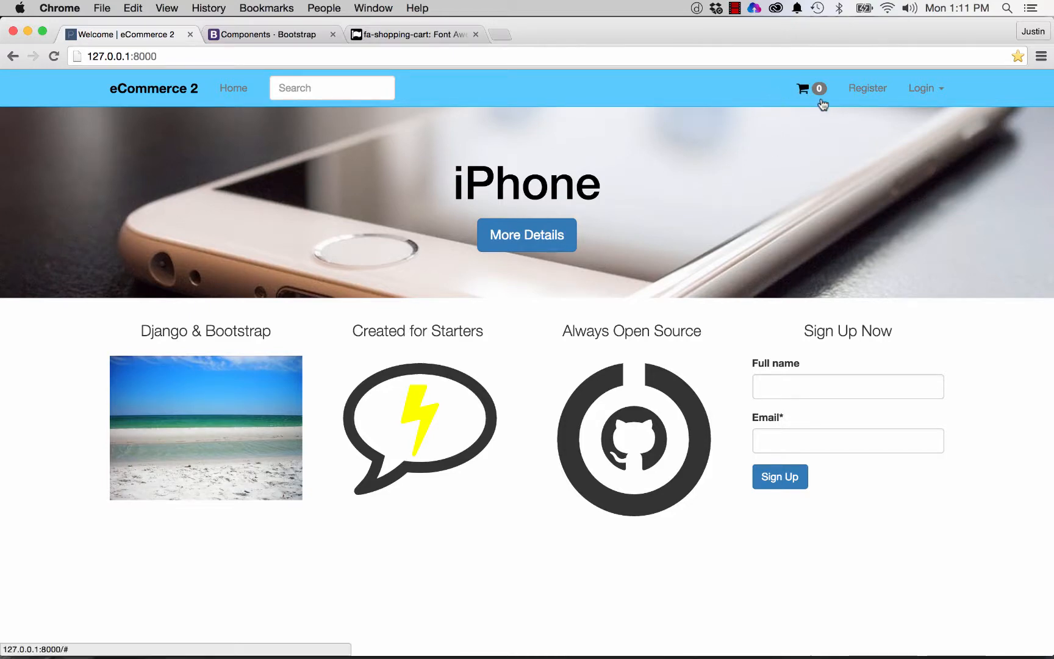
mouse_move(799, 103)
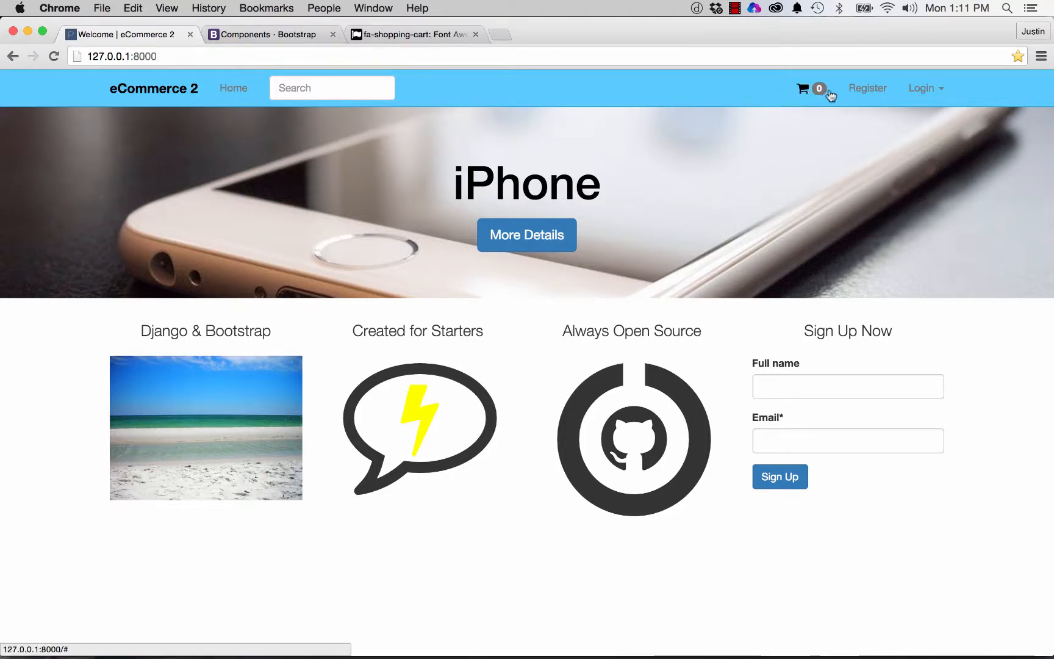
mouse_move(814, 95)
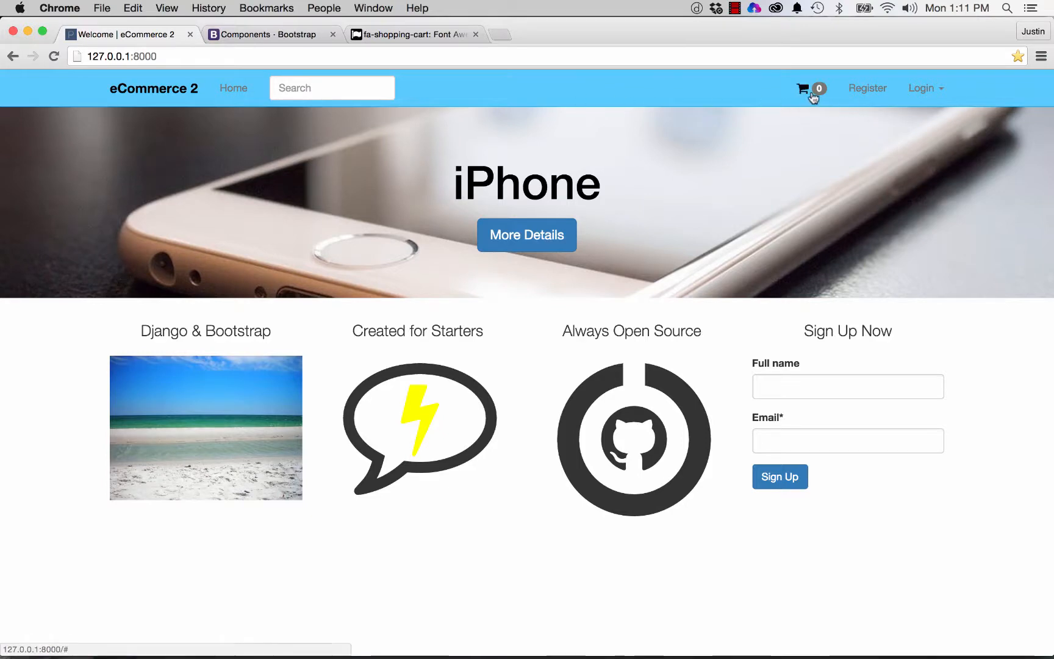
click(809, 88)
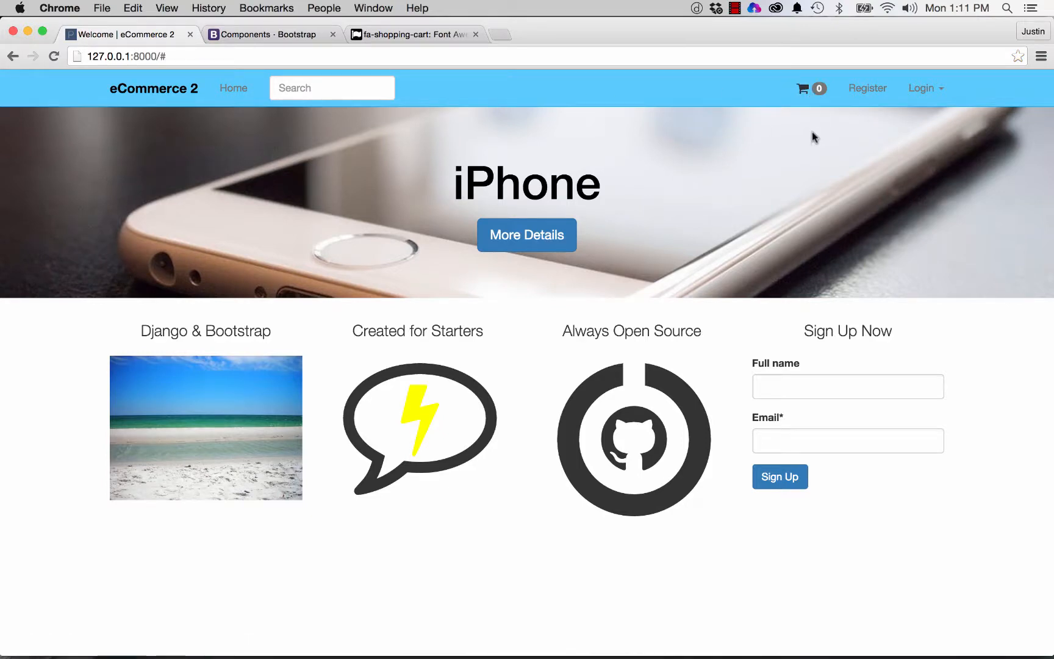
mouse_move(715, 159)
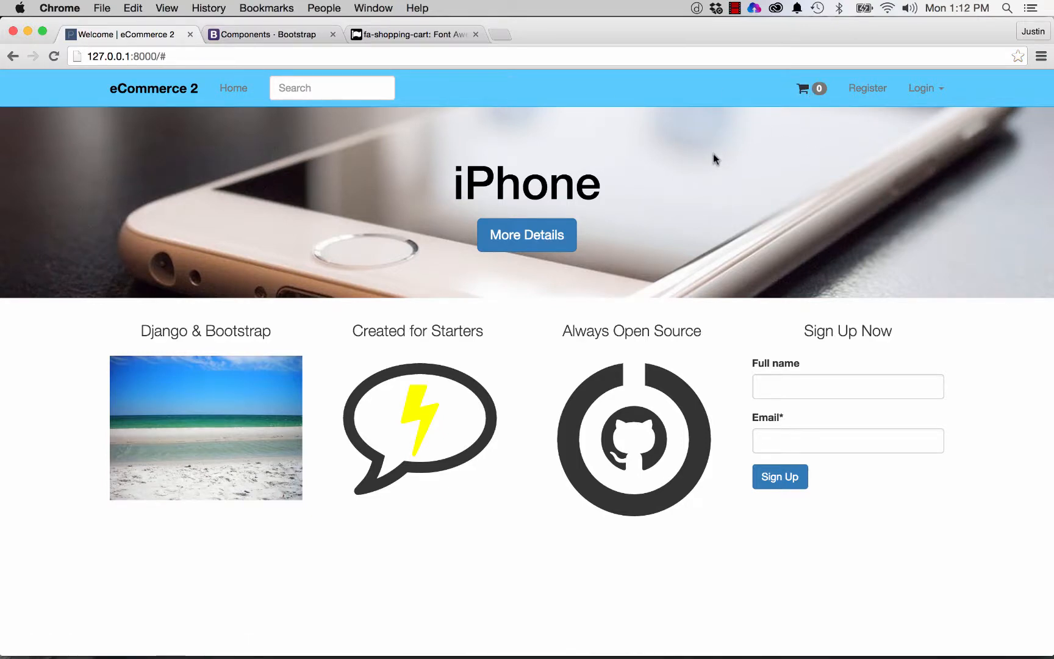
mouse_move(561, 293)
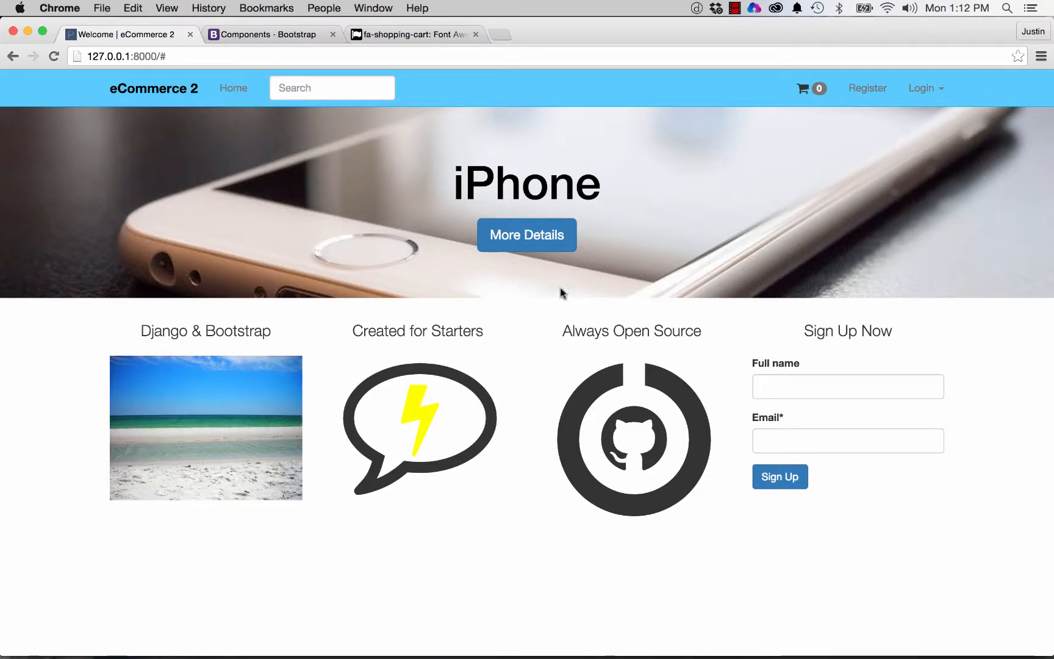
mouse_move(640, 259)
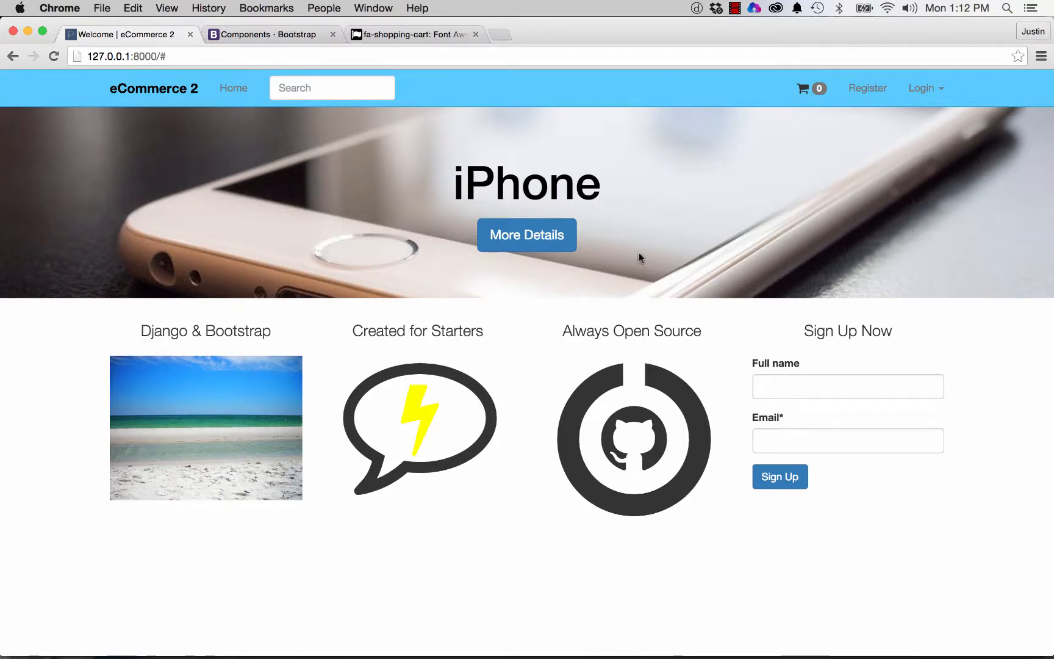